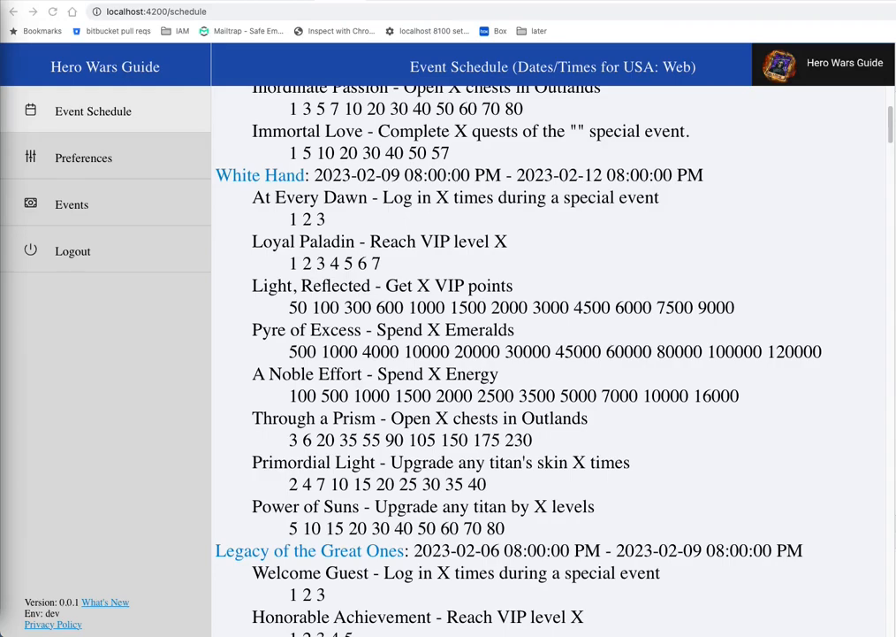
mouse_move(217, 530)
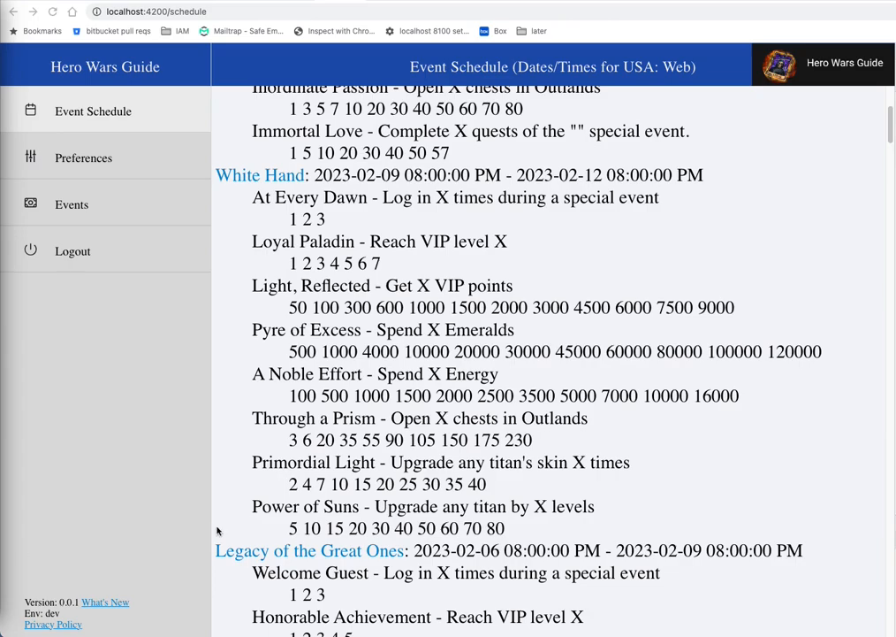
mouse_move(367, 241)
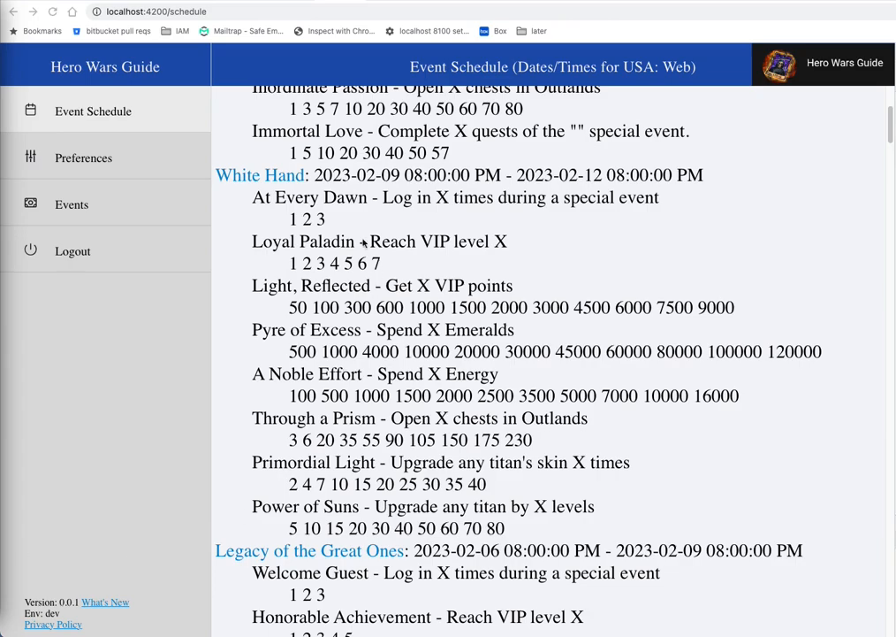
mouse_move(239, 180)
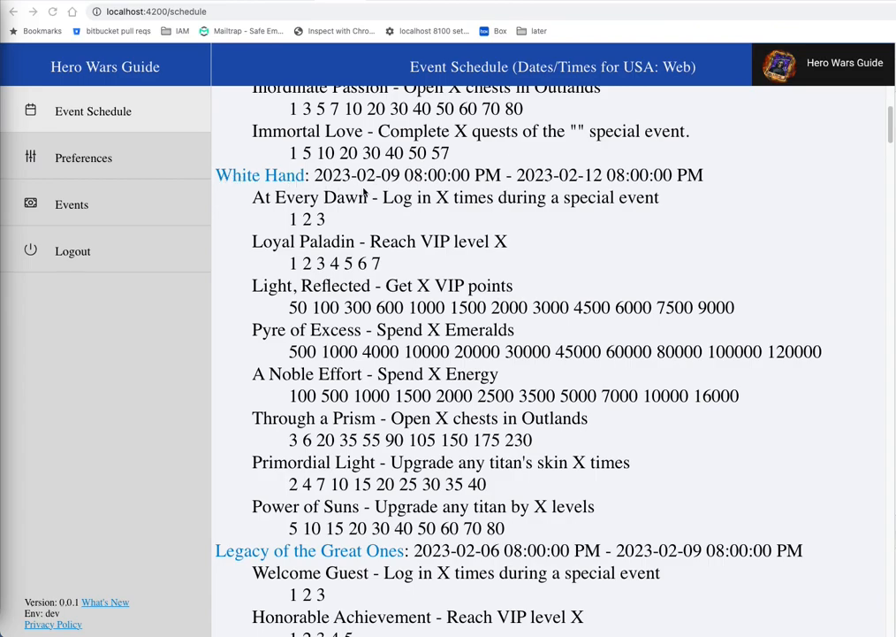
mouse_move(561, 351)
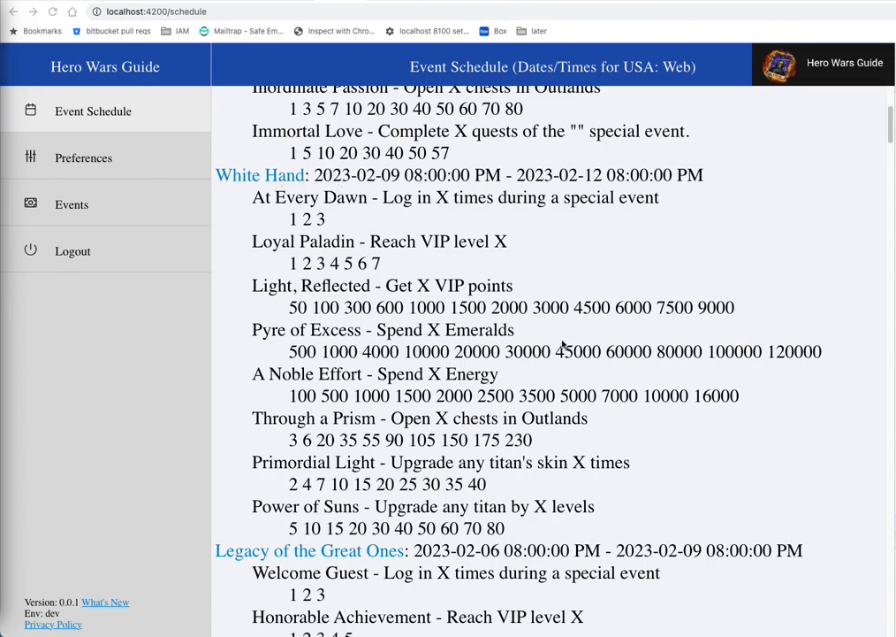
mouse_move(696, 413)
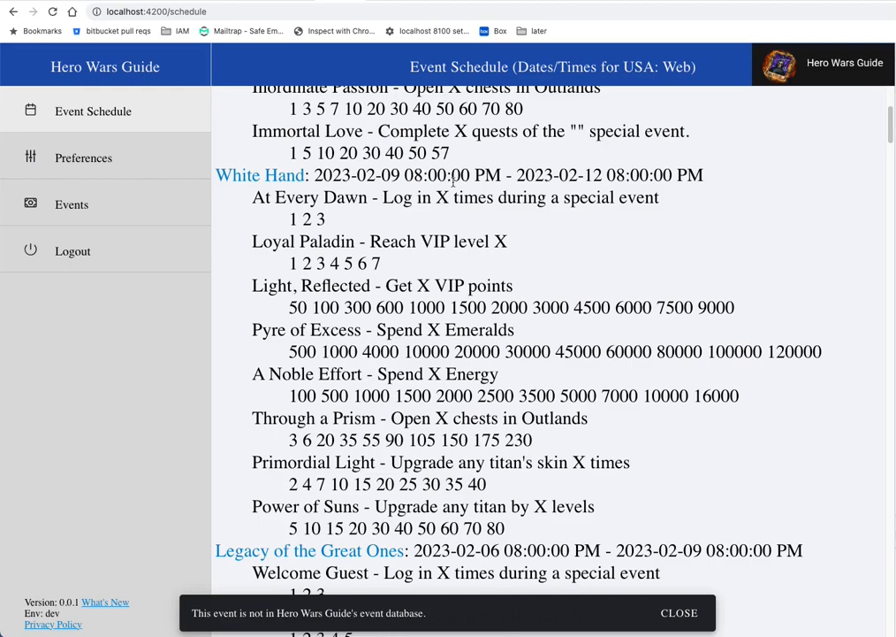
Step: Dismiss the snackbar saying the event is missing from the guide's database
left_click(681, 611)
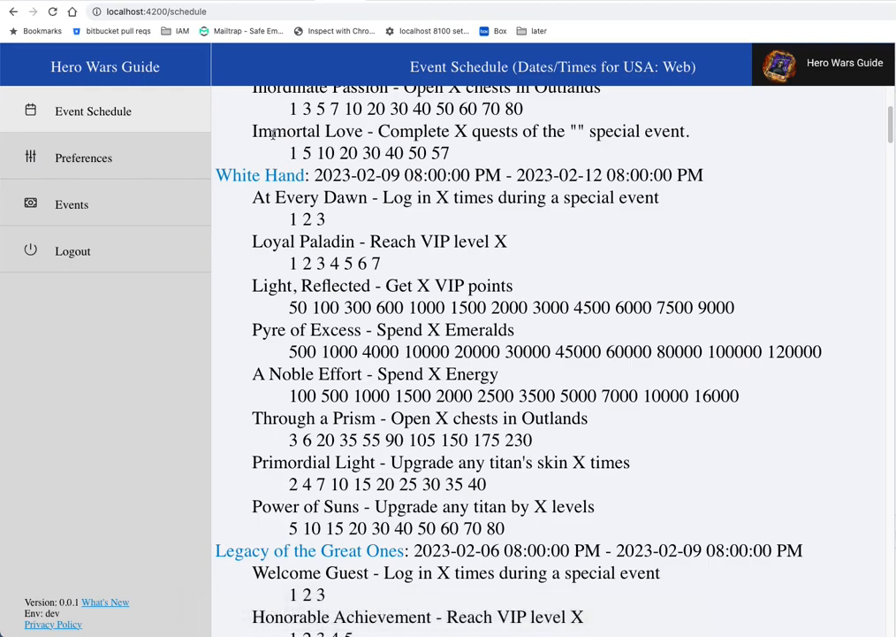
mouse_move(271, 147)
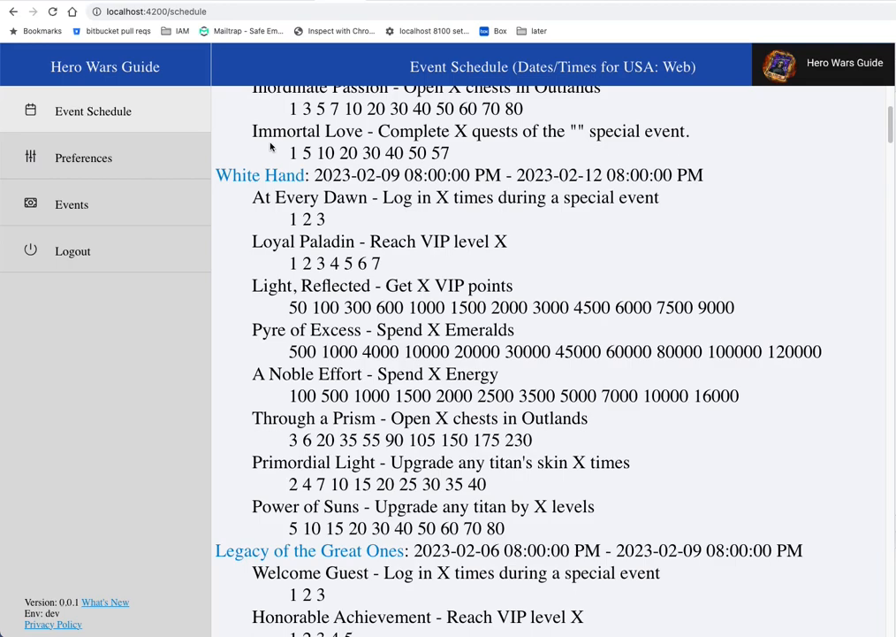
mouse_move(798, 361)
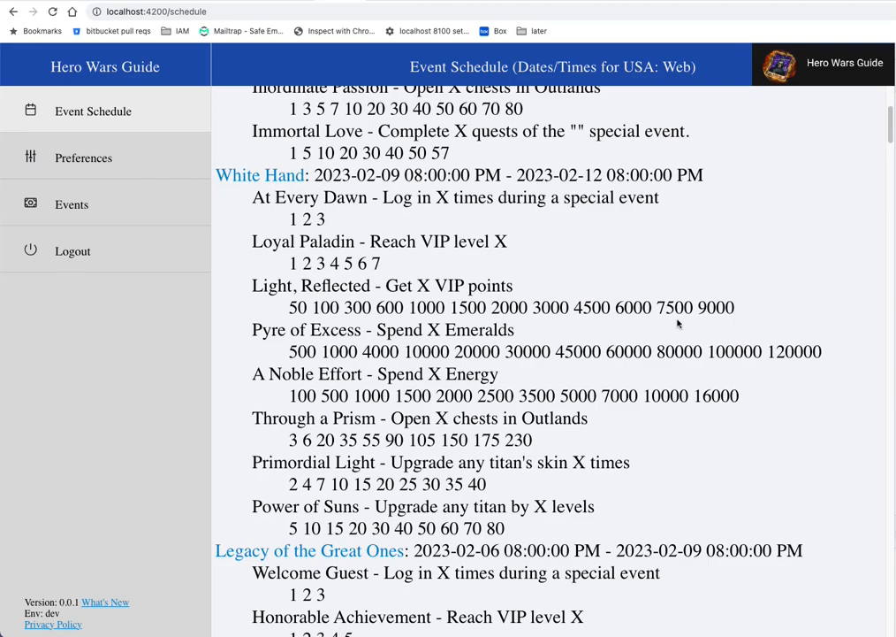
mouse_move(644, 411)
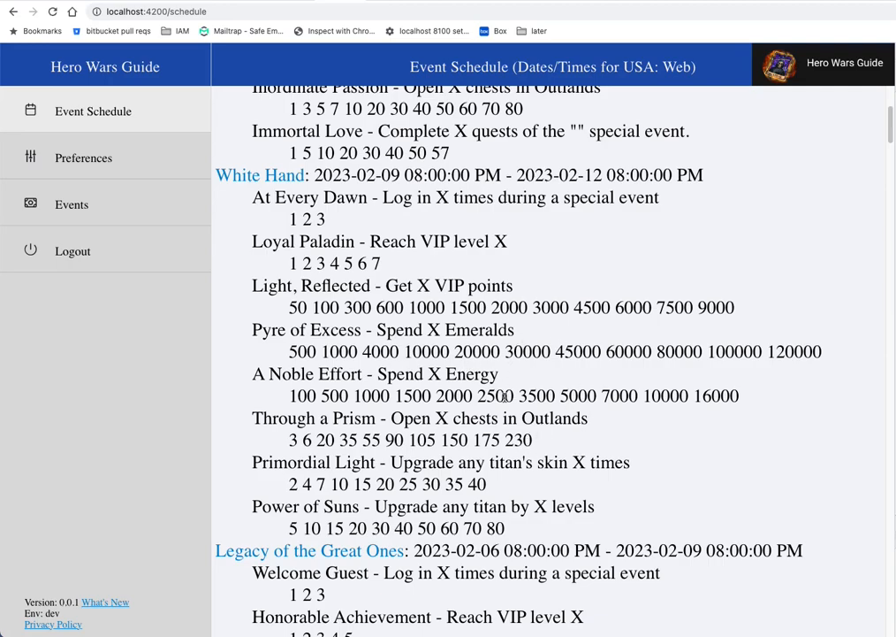
mouse_move(567, 342)
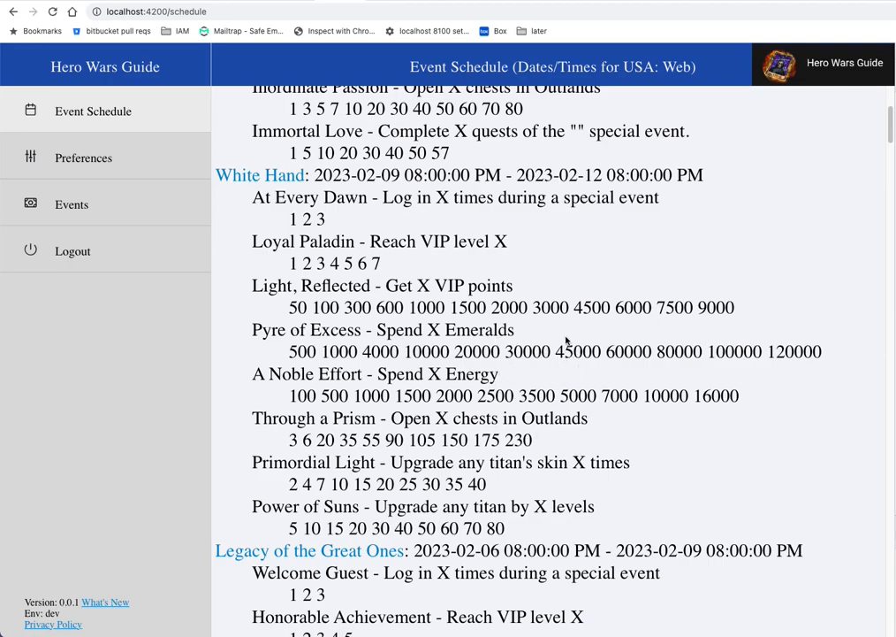
mouse_move(544, 351)
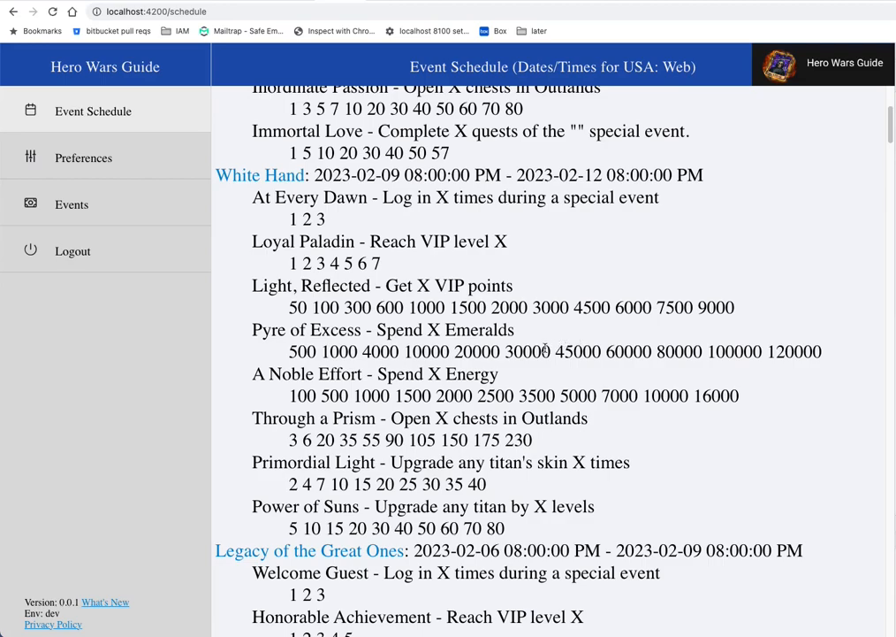
mouse_move(553, 348)
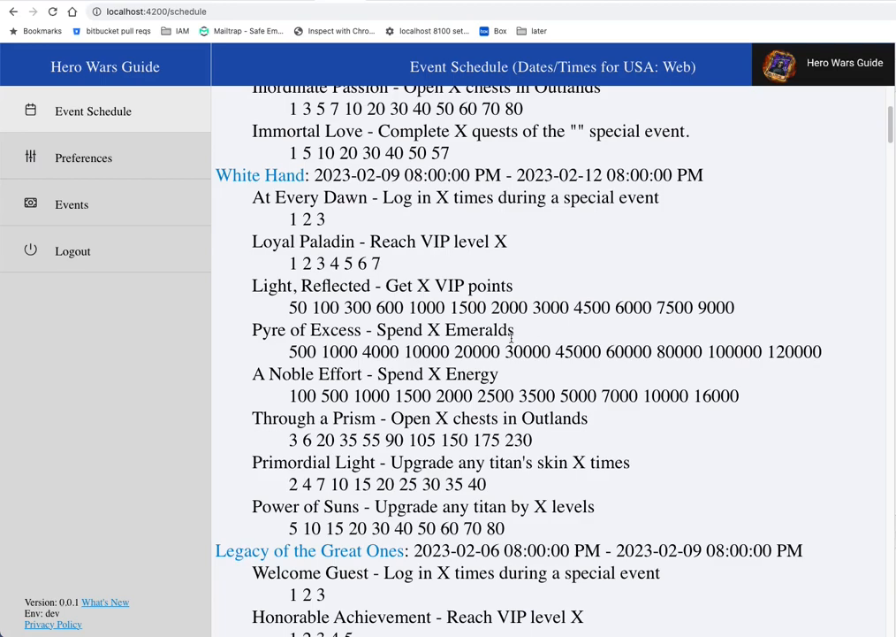
mouse_move(526, 343)
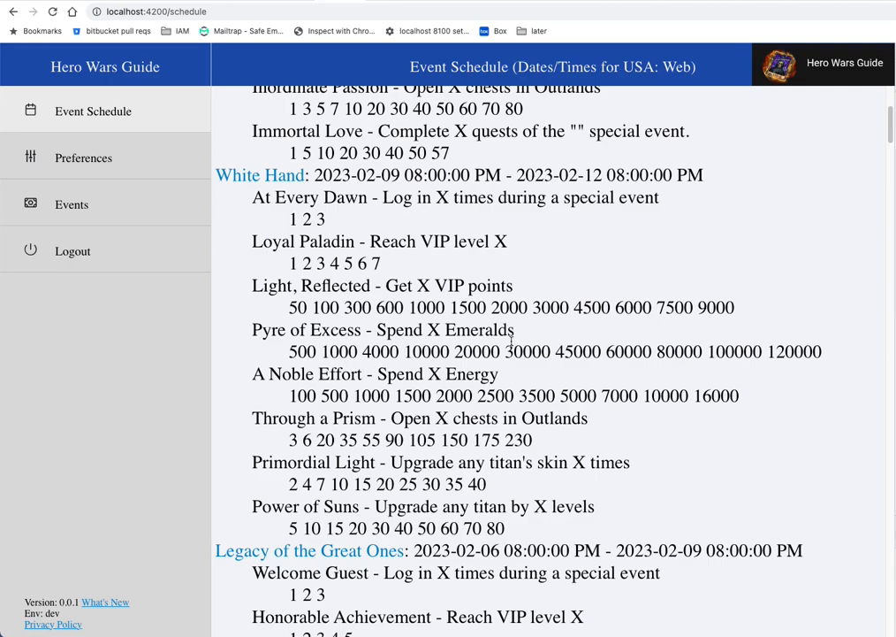
mouse_move(391, 290)
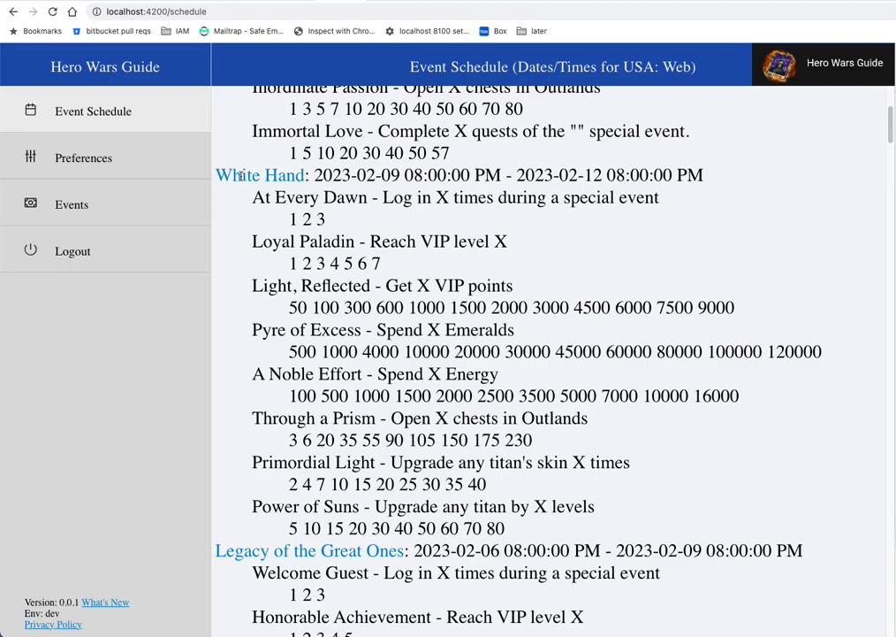
mouse_move(264, 174)
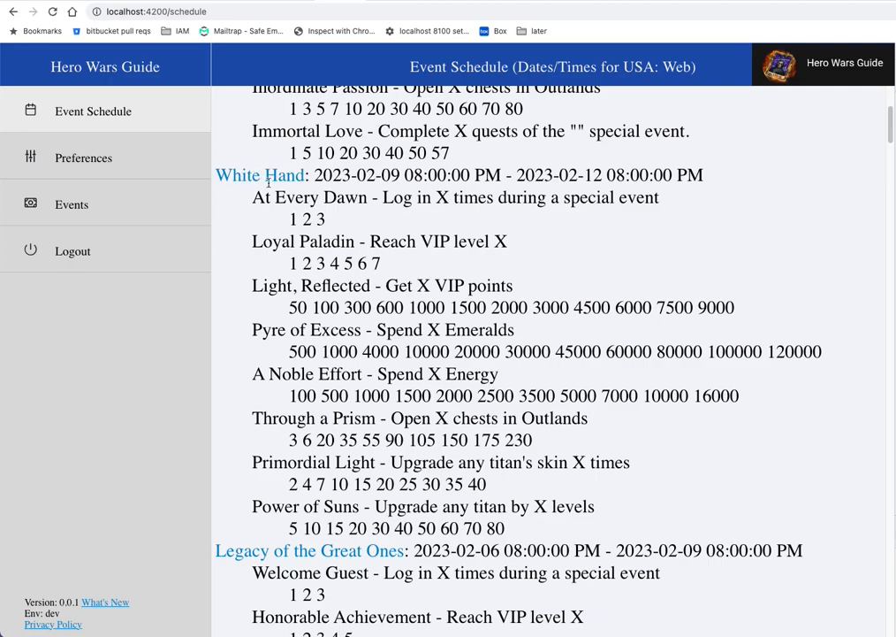
mouse_move(268, 180)
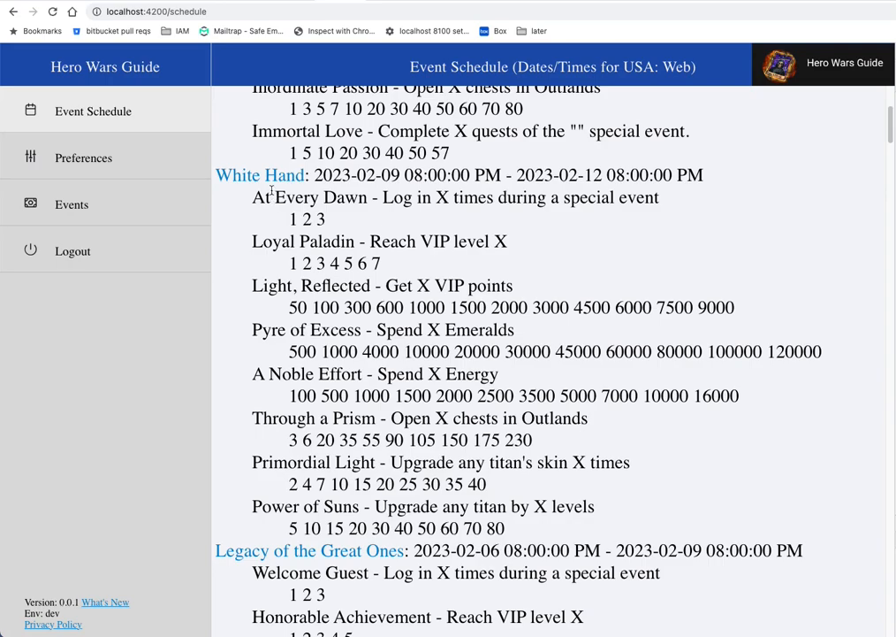
mouse_move(269, 182)
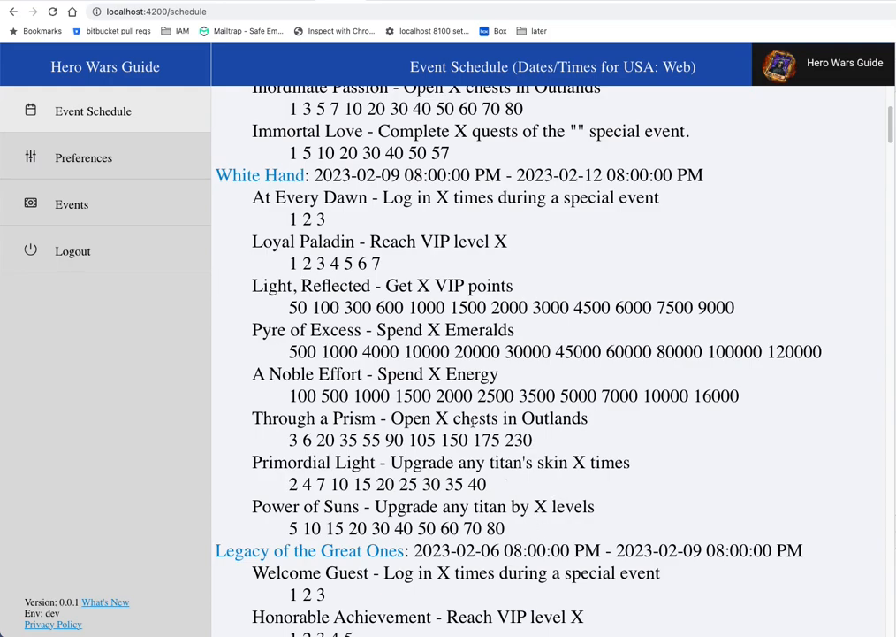
mouse_move(534, 535)
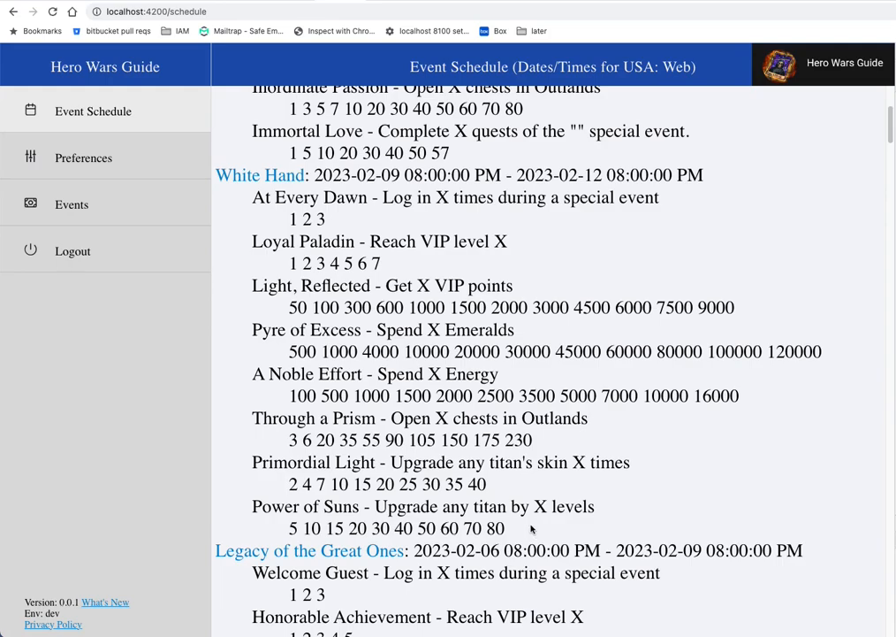
mouse_move(263, 183)
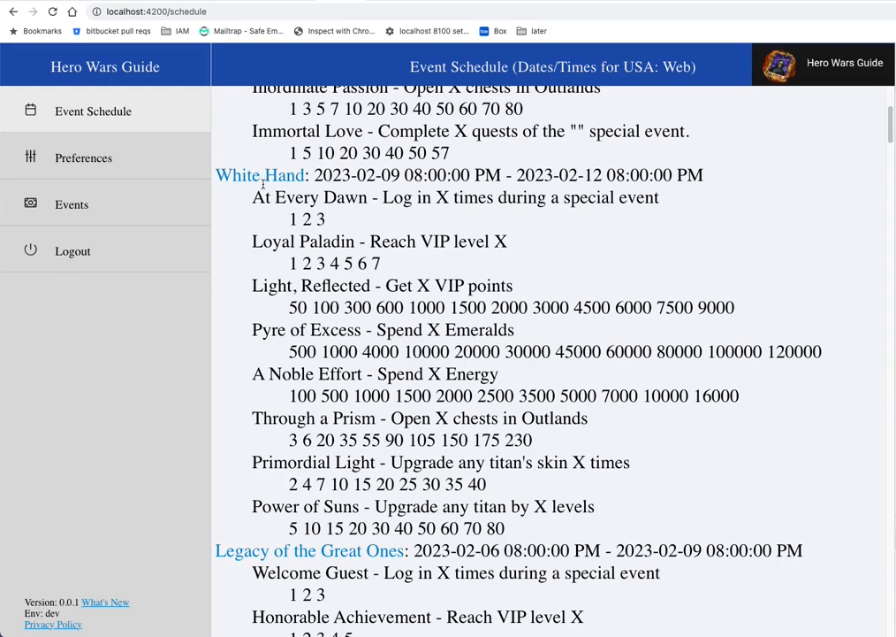
mouse_move(256, 191)
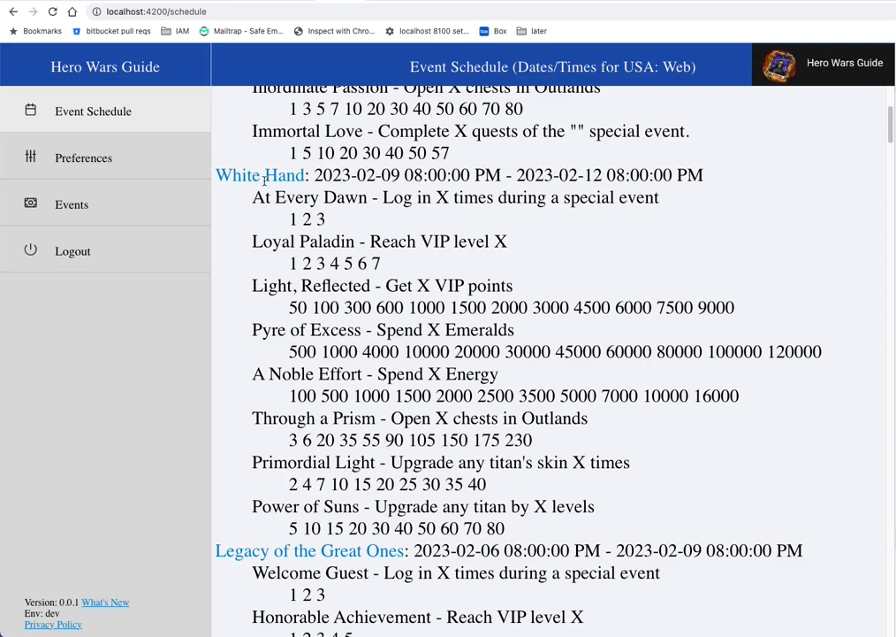
mouse_move(218, 174)
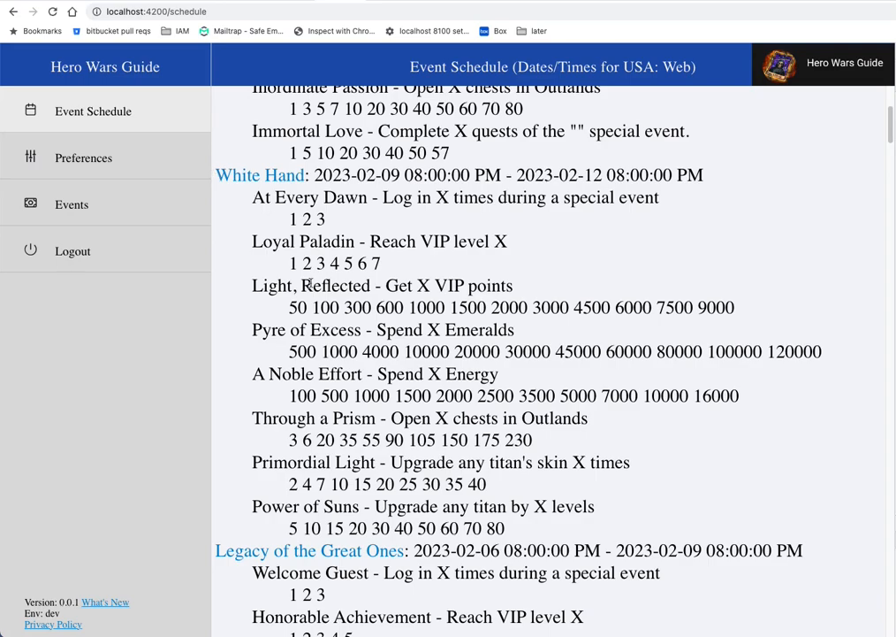
mouse_move(523, 537)
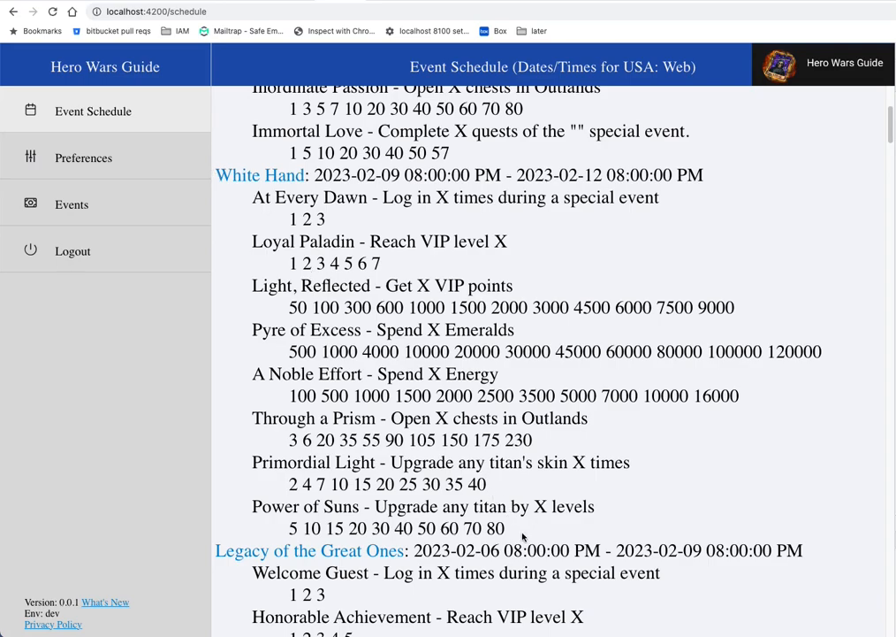
mouse_move(507, 417)
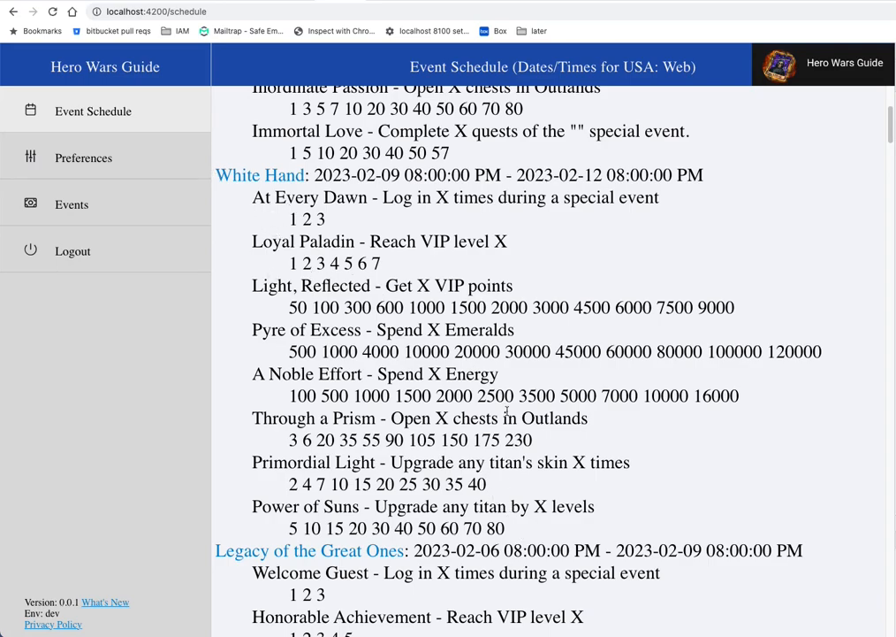
mouse_move(543, 543)
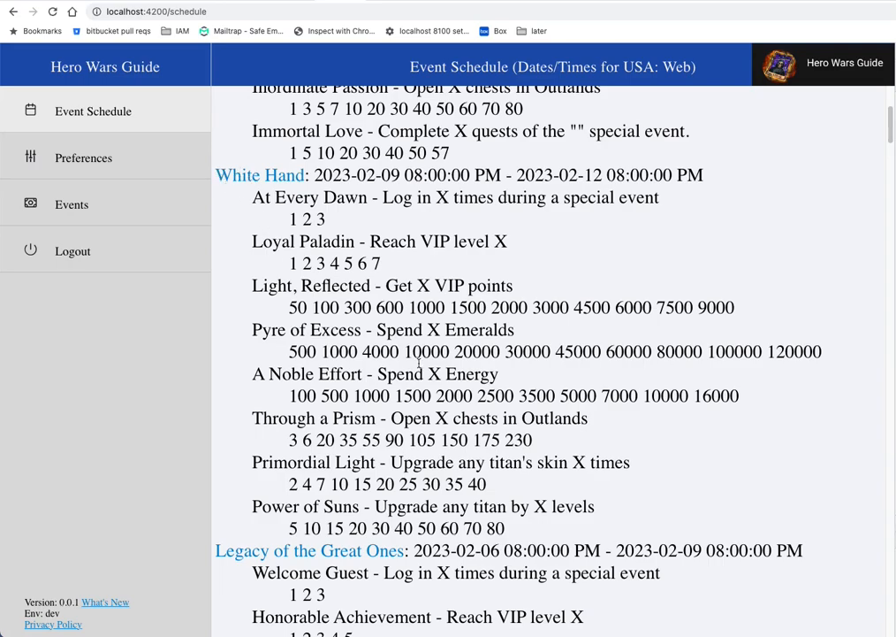
mouse_move(517, 534)
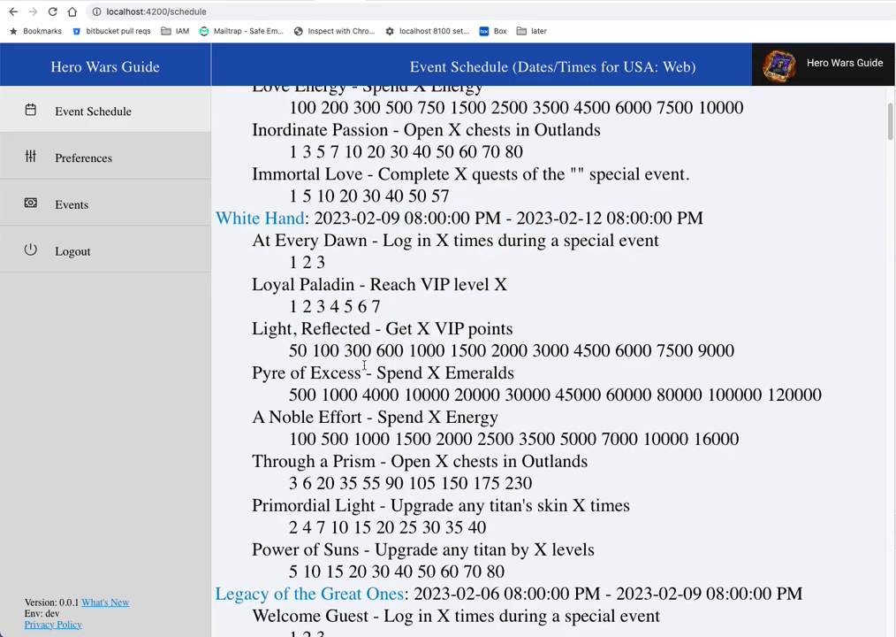
Step: Open the Time to Love calculator from the schedule, showing 43% spend ROI and 48,107 value
scroll("up", 3)
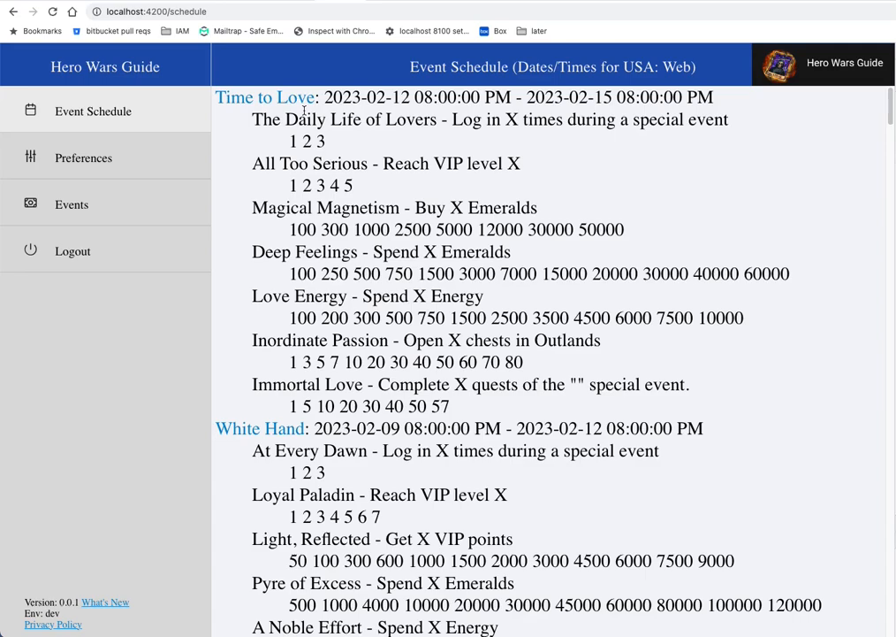
mouse_move(342, 144)
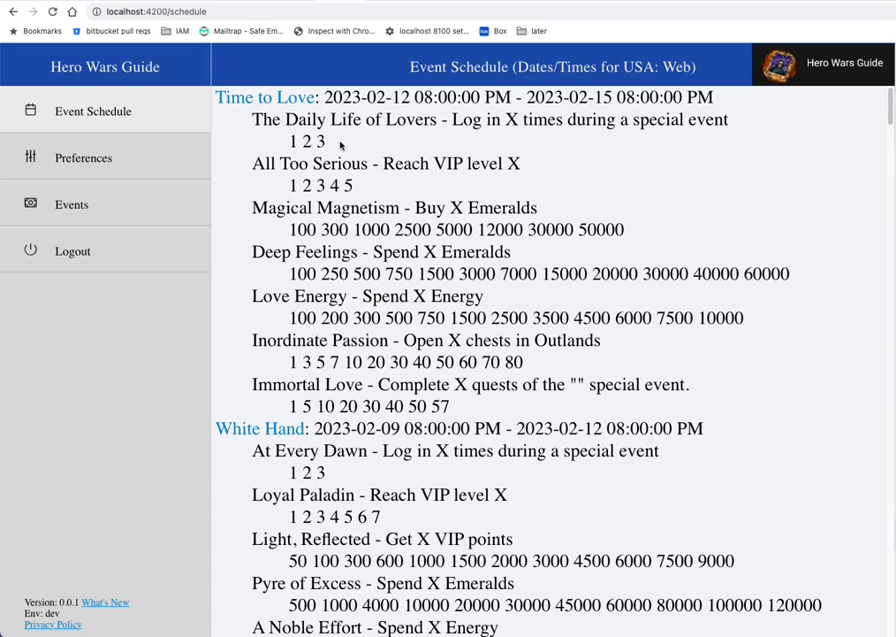
mouse_move(341, 152)
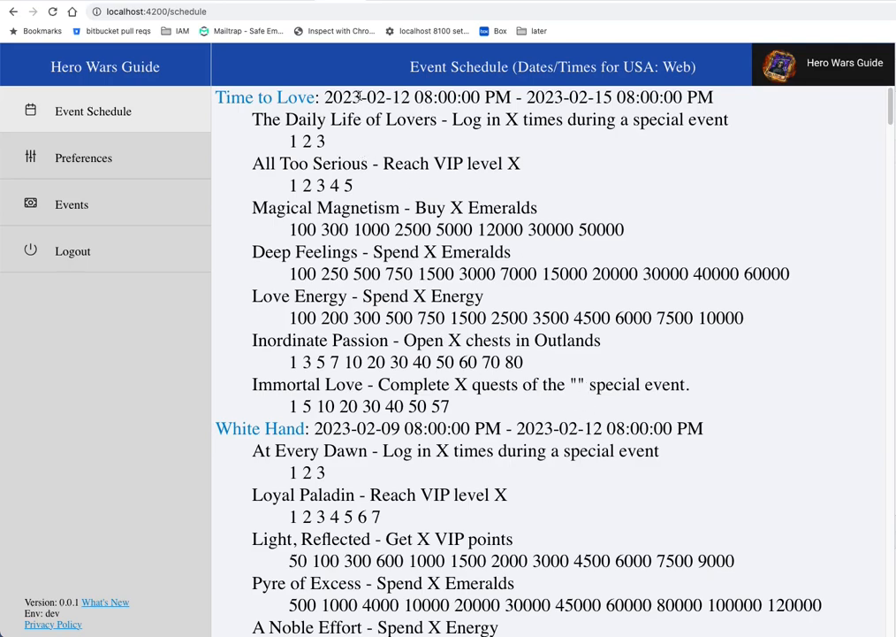
mouse_move(388, 120)
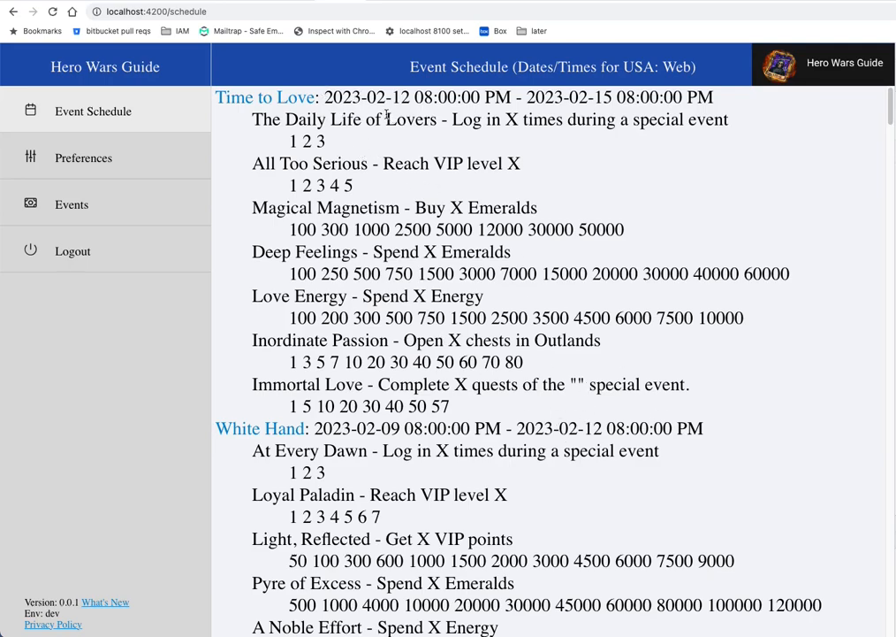
mouse_move(283, 104)
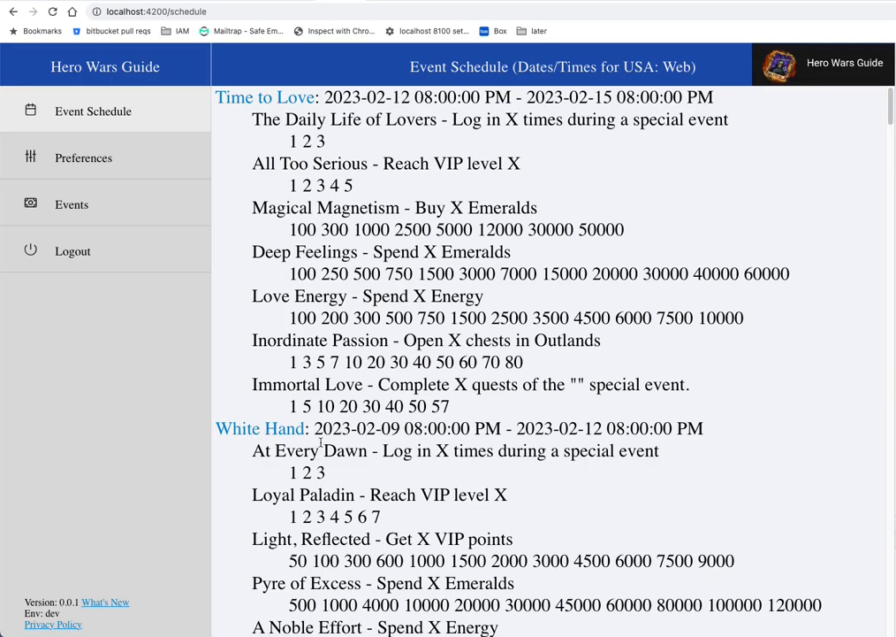
mouse_move(576, 409)
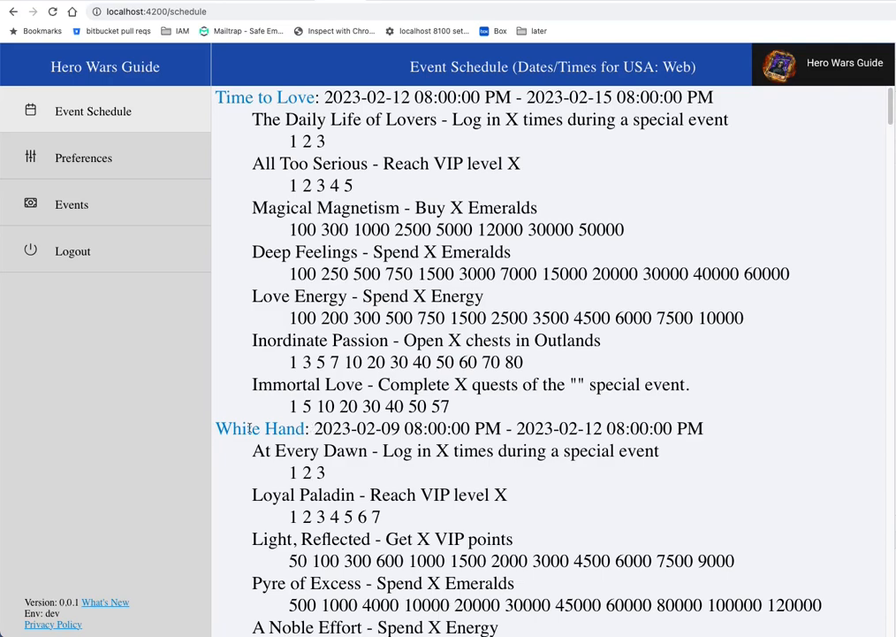
mouse_move(219, 91)
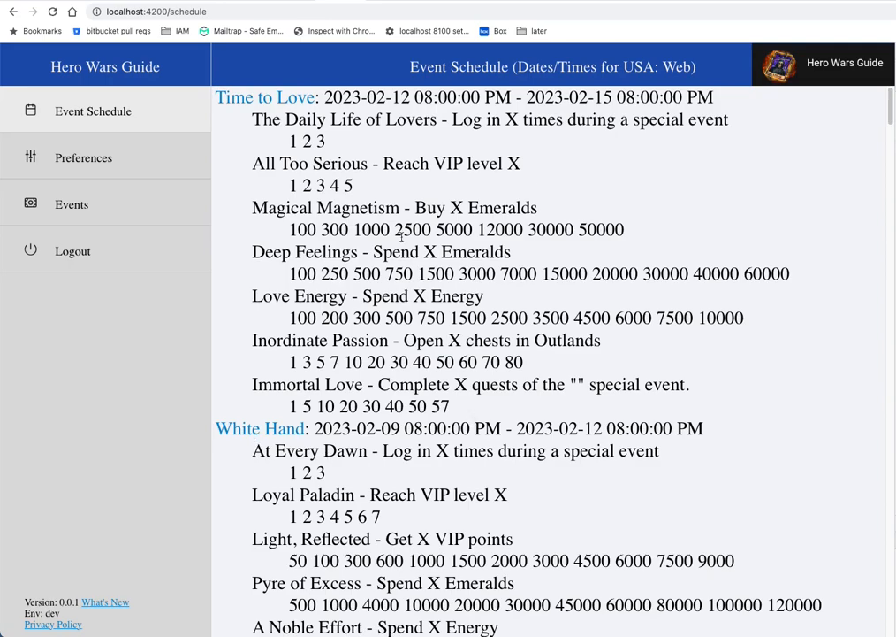
mouse_move(285, 98)
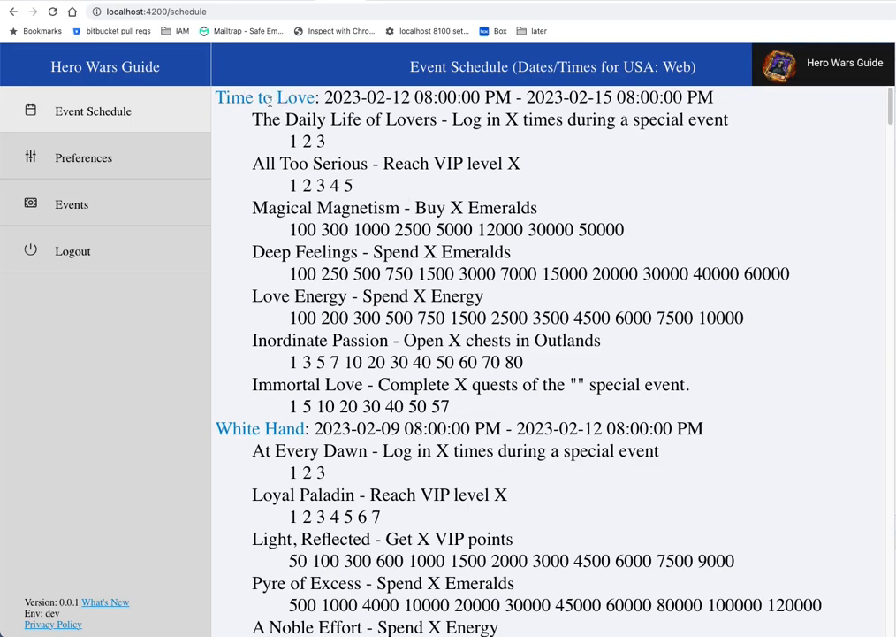
mouse_move(548, 501)
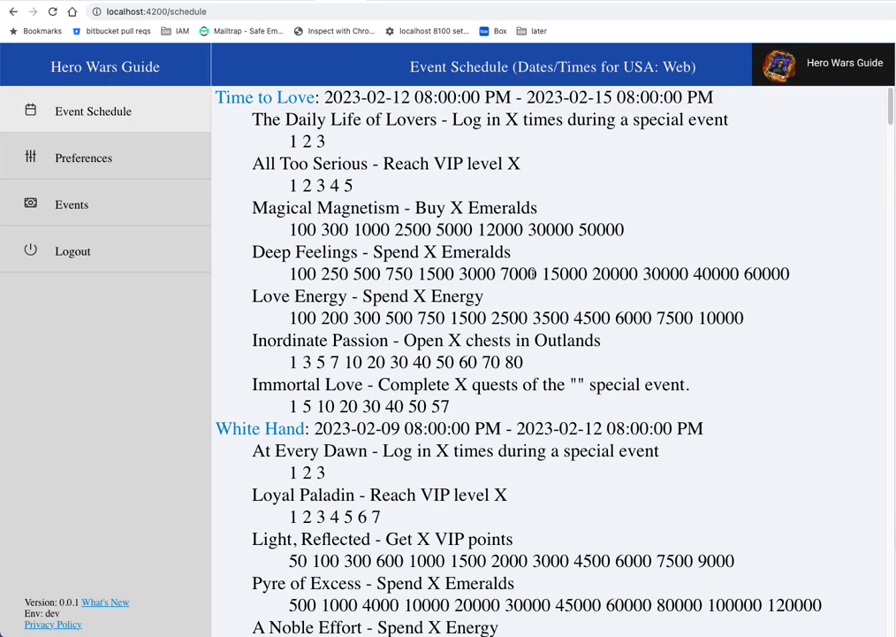
mouse_move(354, 429)
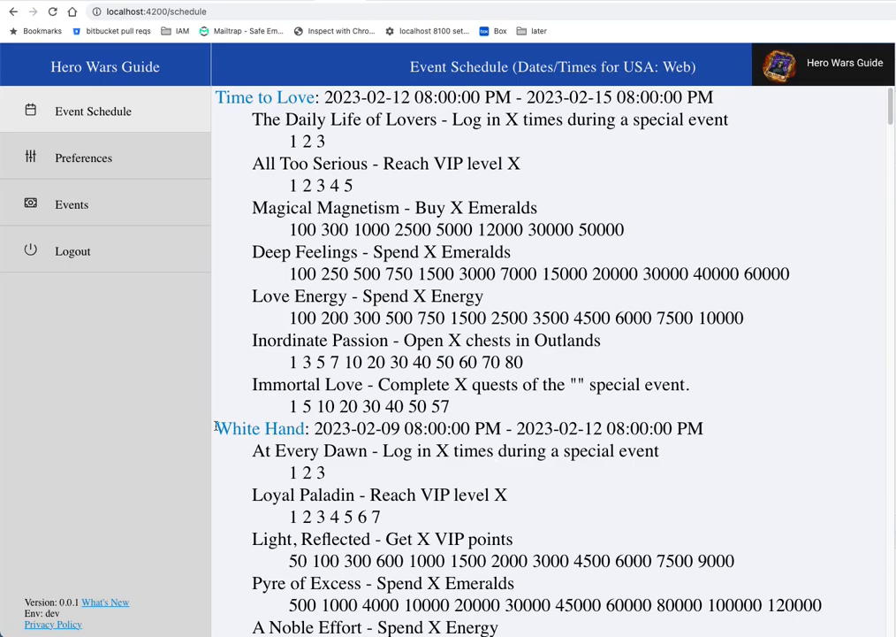
left_click_drag(215, 428, 502, 428)
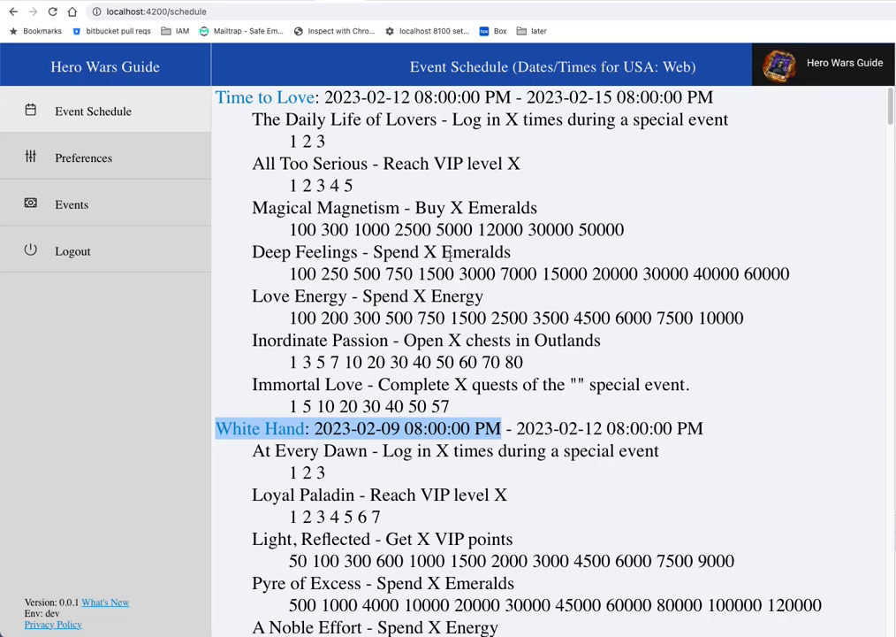
mouse_move(427, 296)
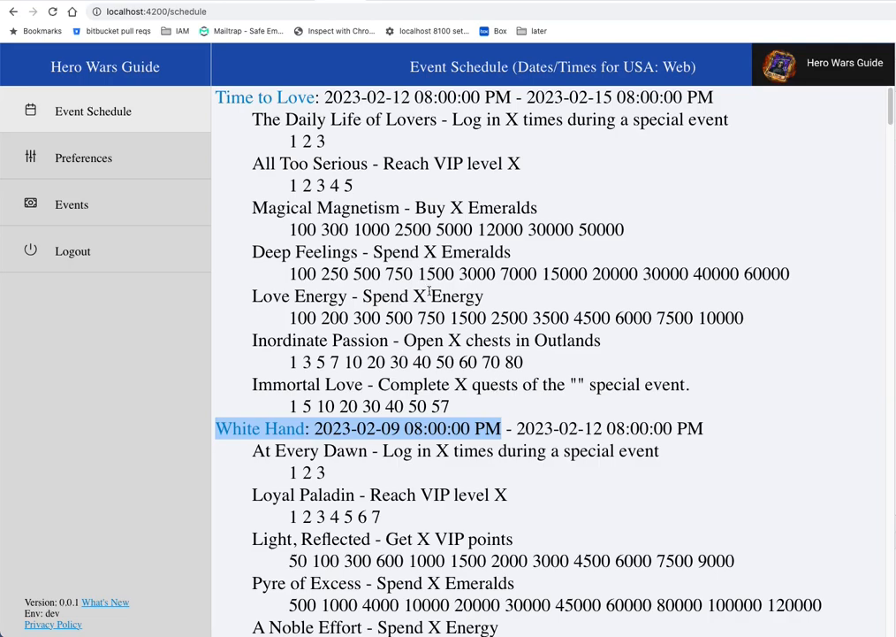
mouse_move(352, 149)
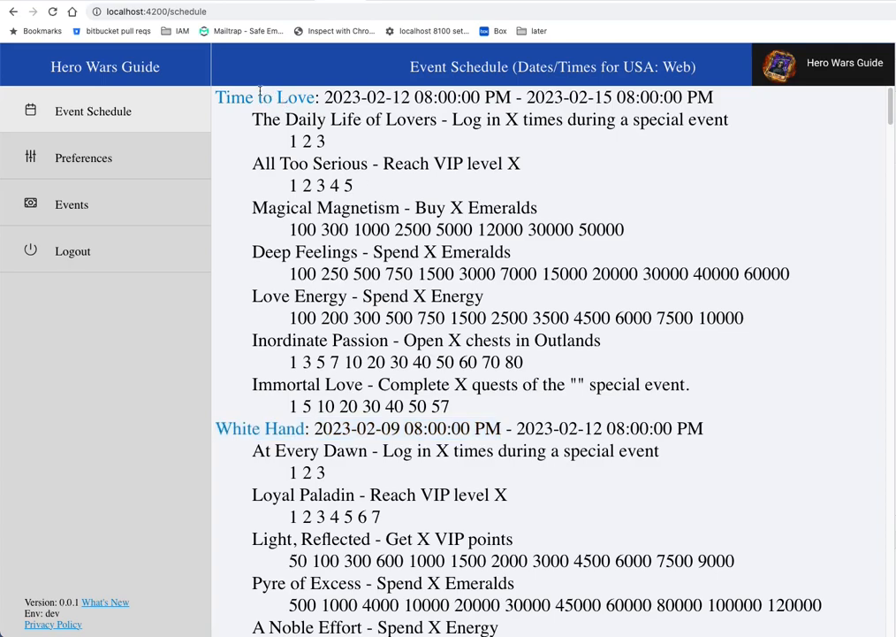
left_click(263, 97)
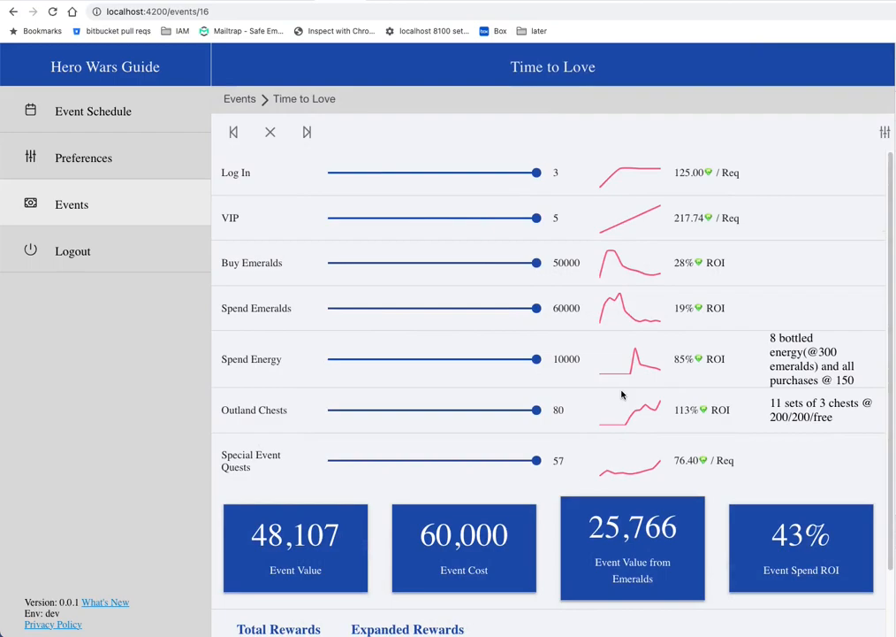
mouse_move(739, 418)
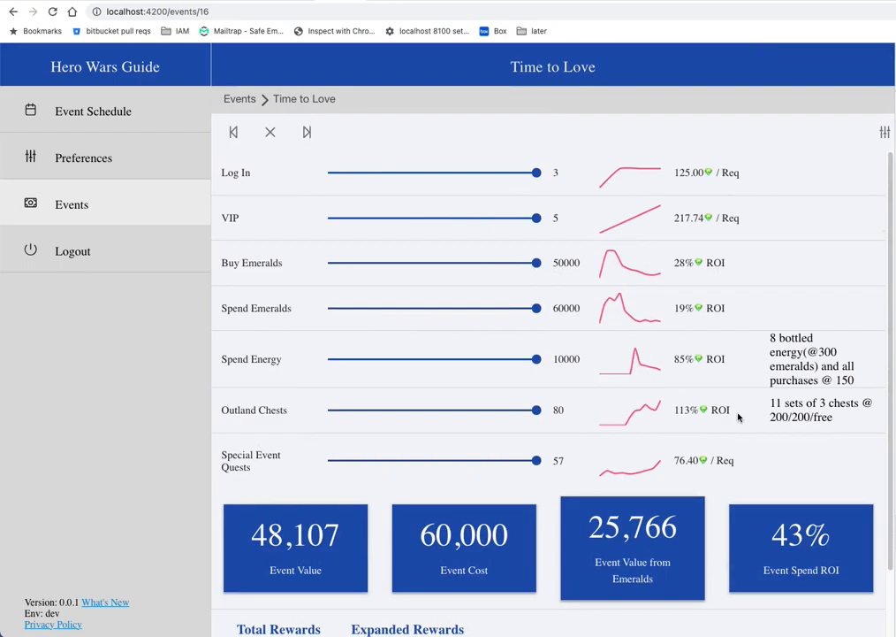
mouse_move(787, 403)
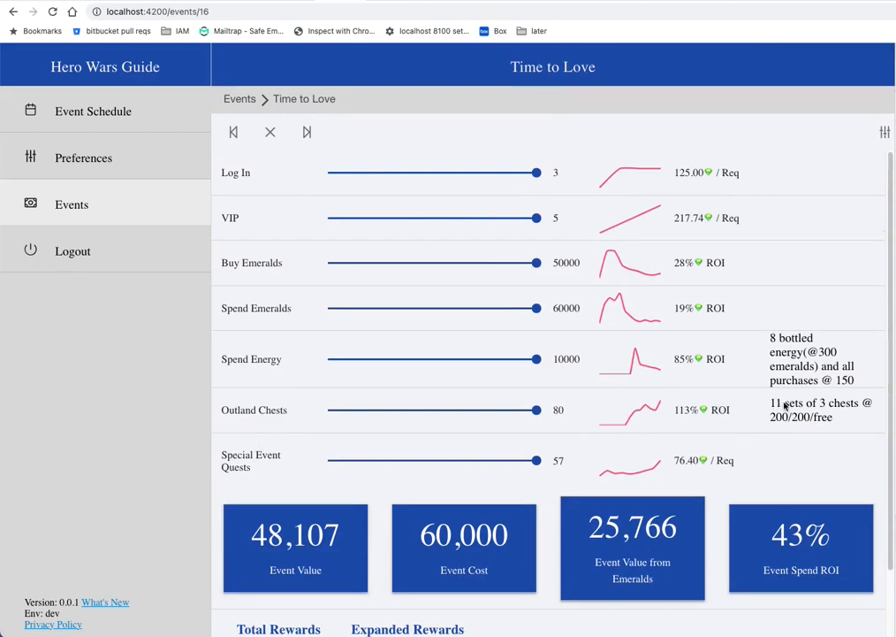
mouse_move(346, 106)
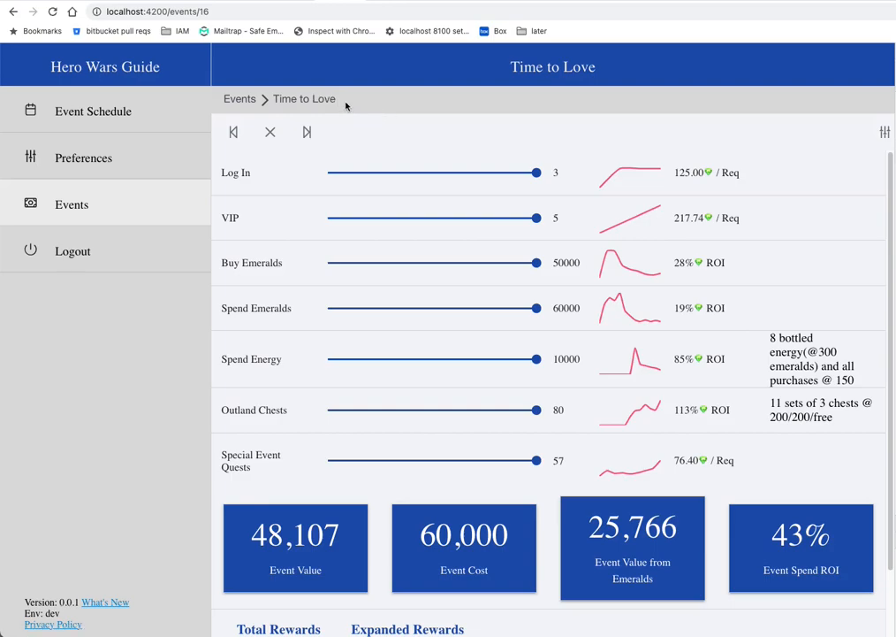
mouse_move(515, 147)
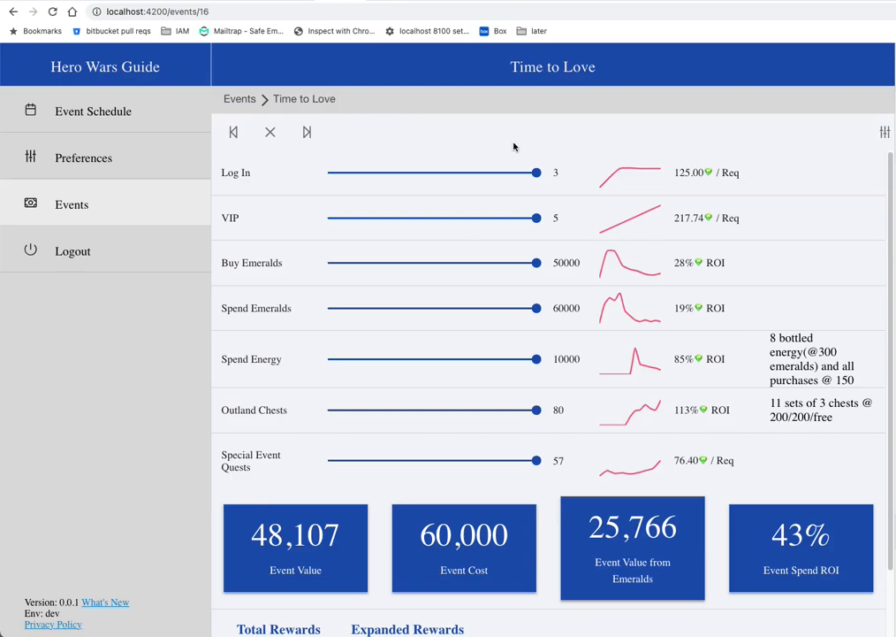
mouse_move(755, 235)
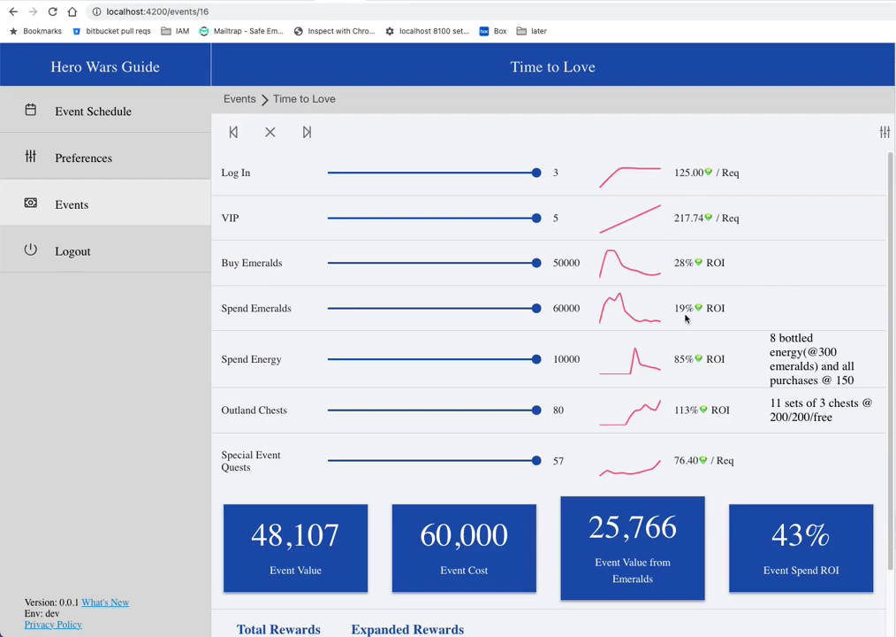
mouse_move(645, 176)
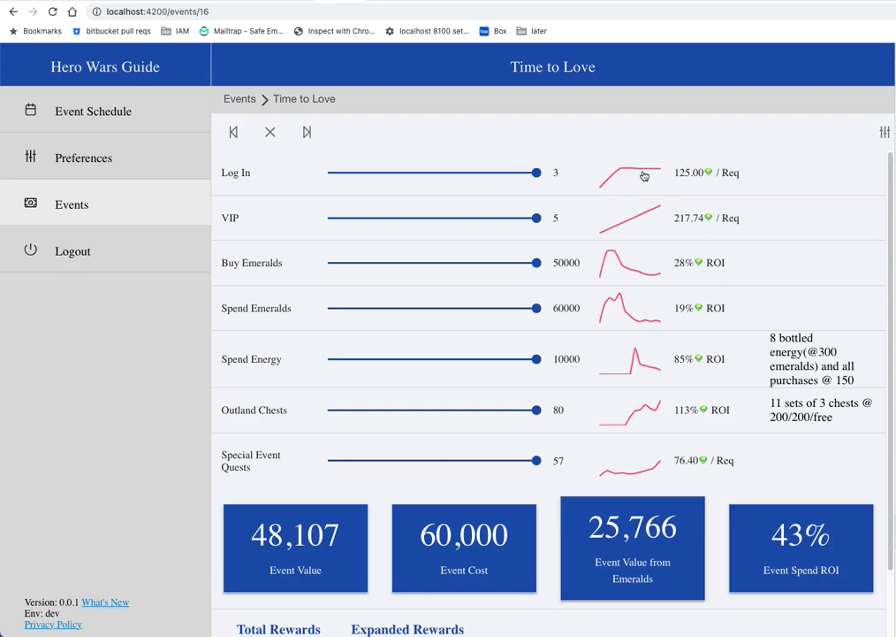
mouse_move(475, 412)
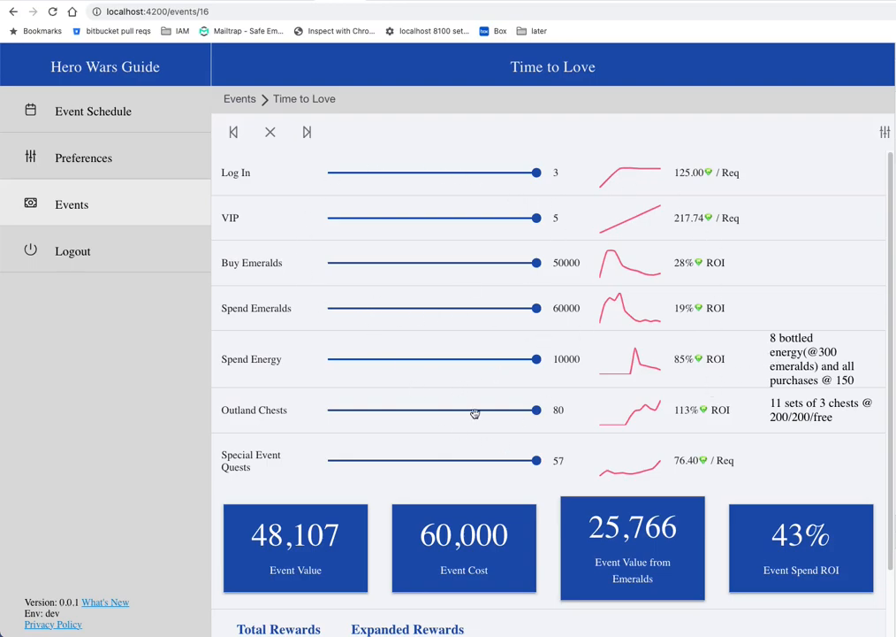
mouse_move(749, 442)
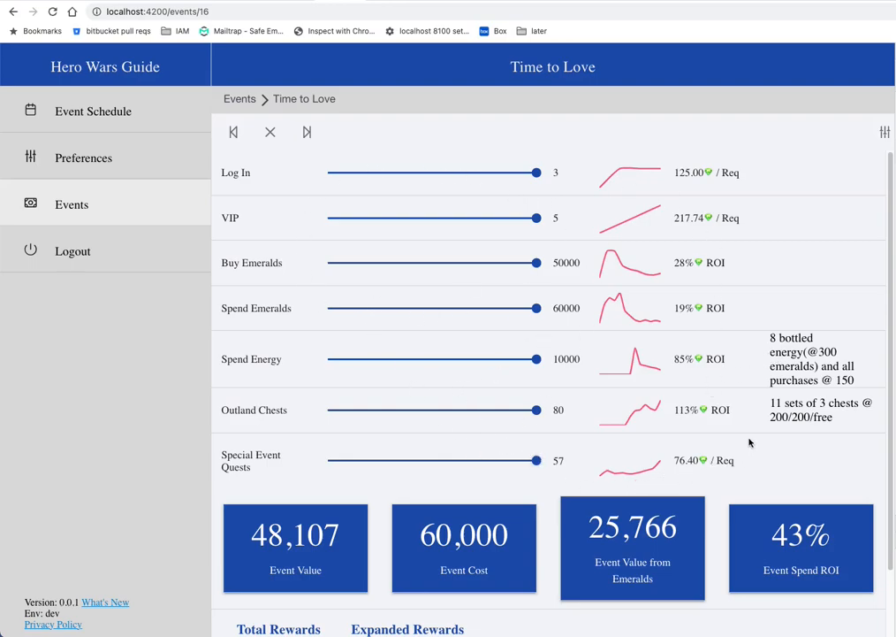
mouse_move(725, 438)
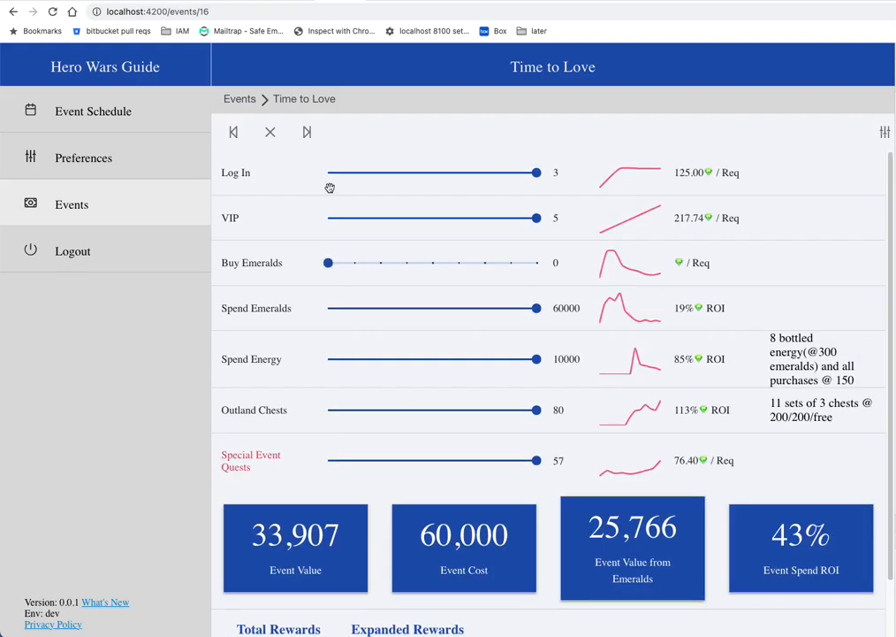
Step: Review the maxed sliders and reward totals, including 15,350 Skin Stones and 2,250,000 Gold
scroll("down", 3)
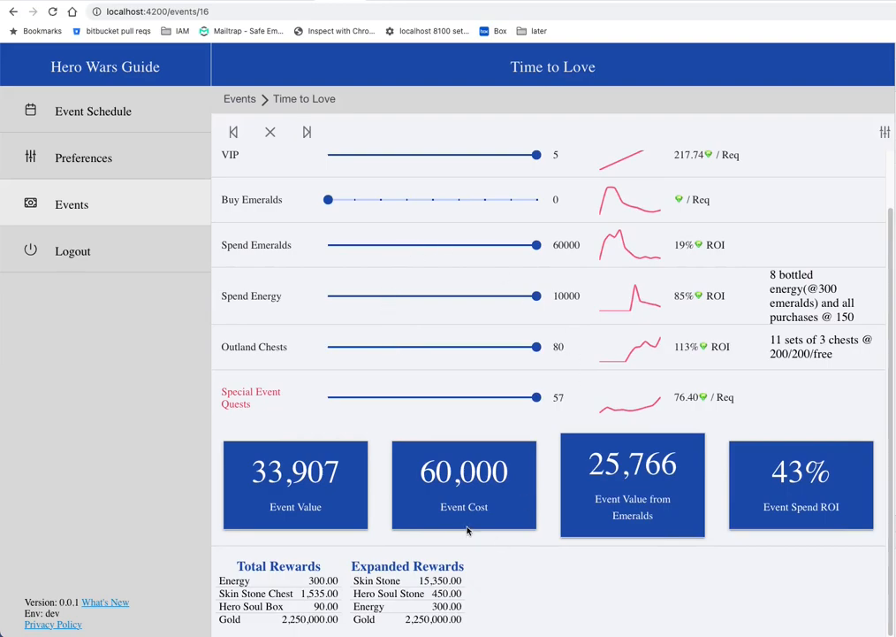
mouse_move(319, 201)
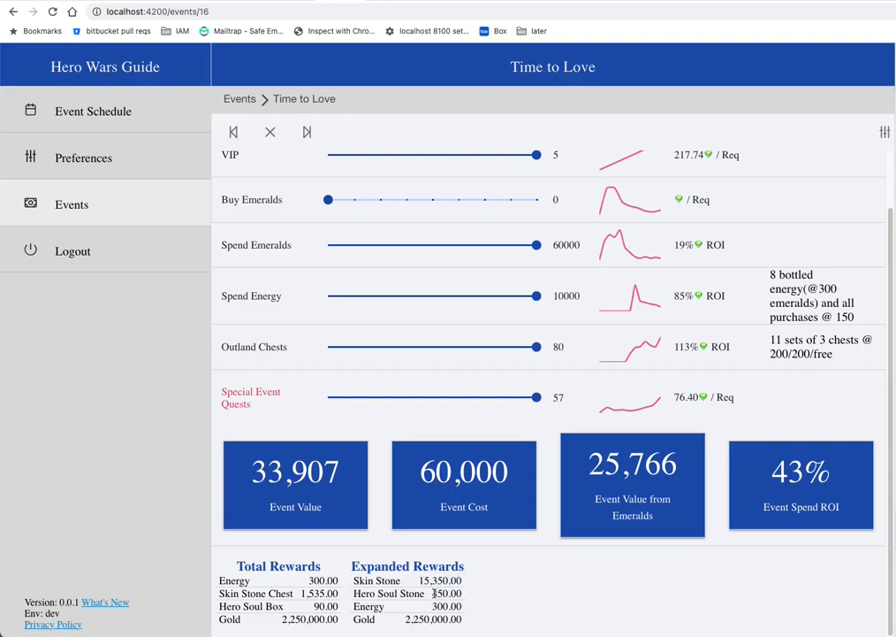
double_click(449, 593)
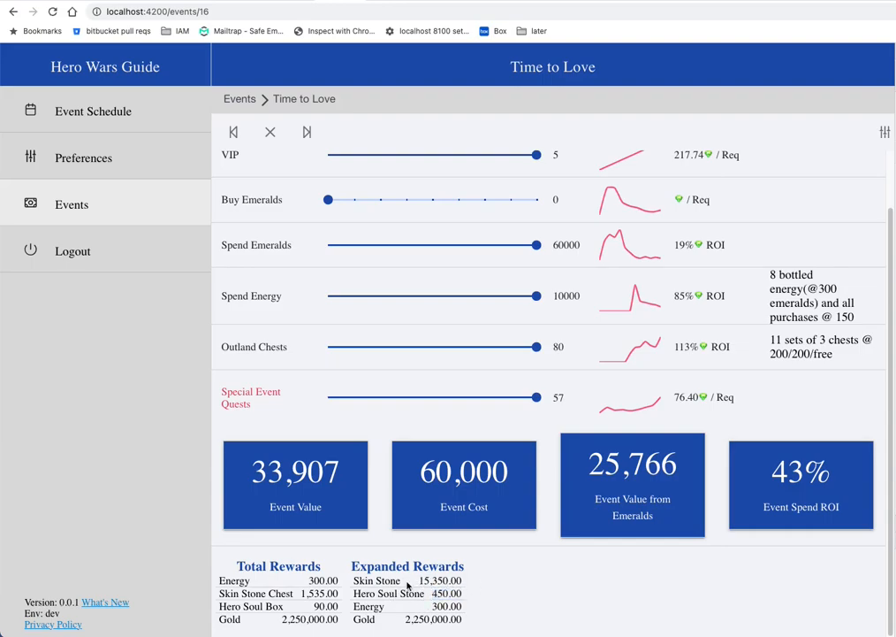
mouse_move(466, 584)
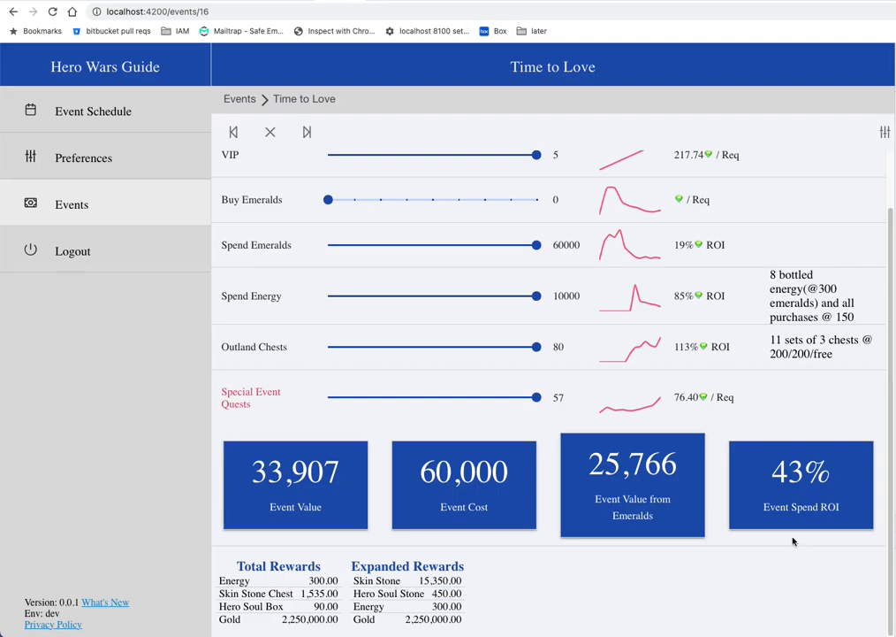
mouse_move(519, 395)
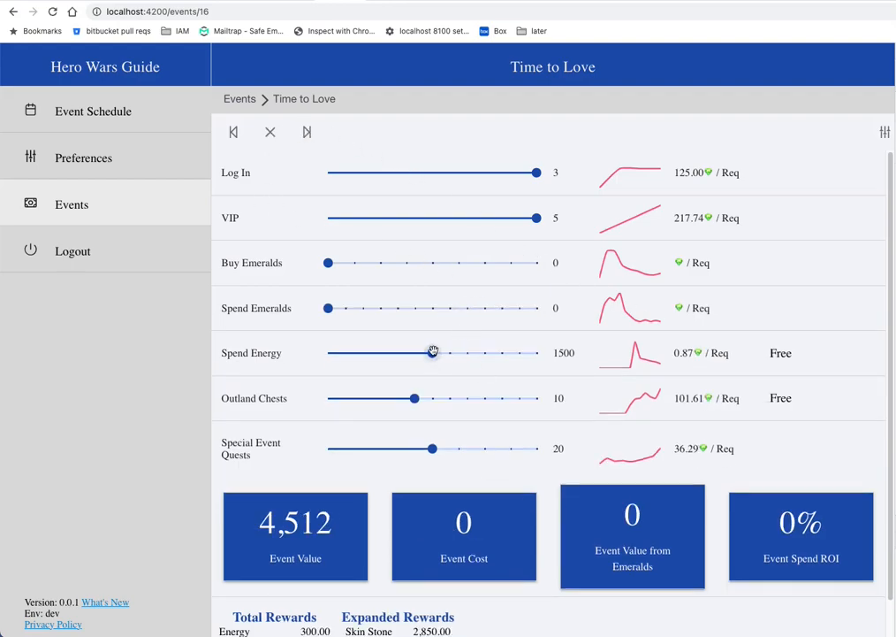
Step: Set Spend Energy to 10000, Outland Chests to 80 and Spend Emeralds to 15000
left_click_drag(432, 353, 522, 353)
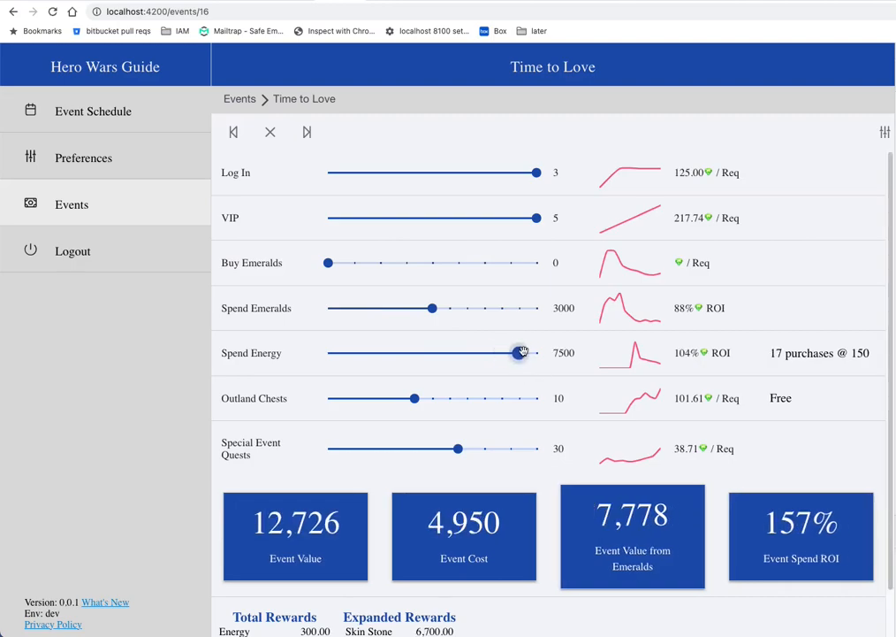
left_click_drag(521, 352, 535, 359)
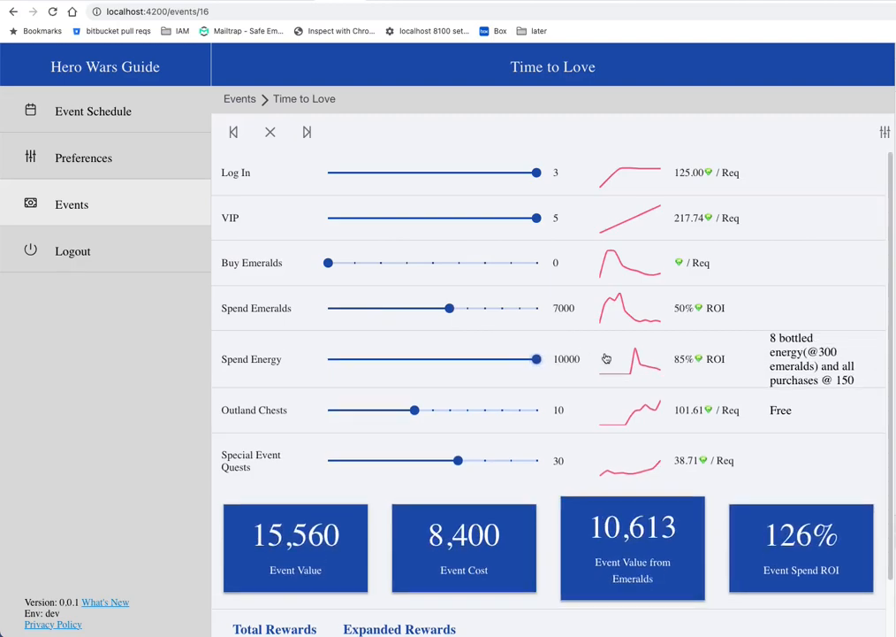
mouse_move(660, 362)
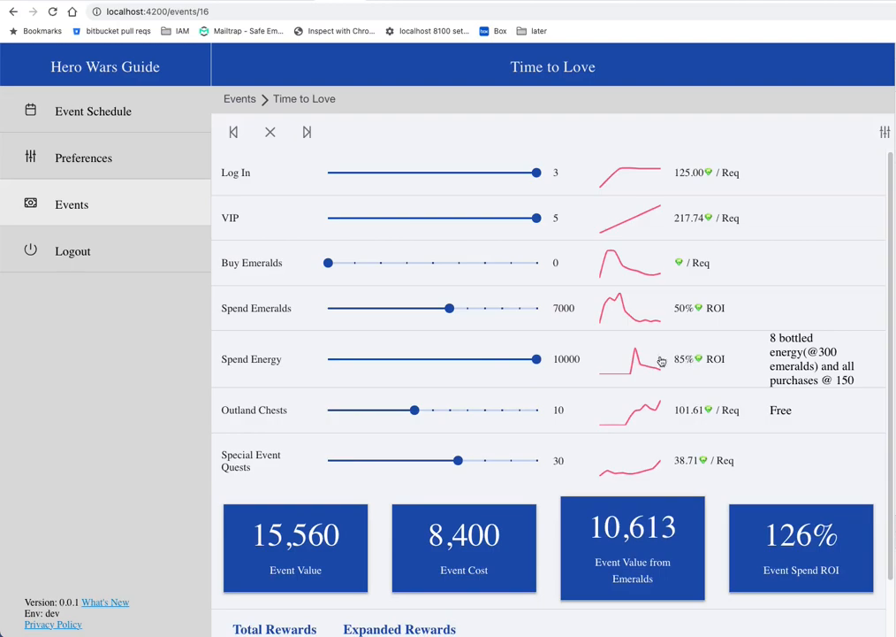
left_click_drag(412, 410, 483, 409)
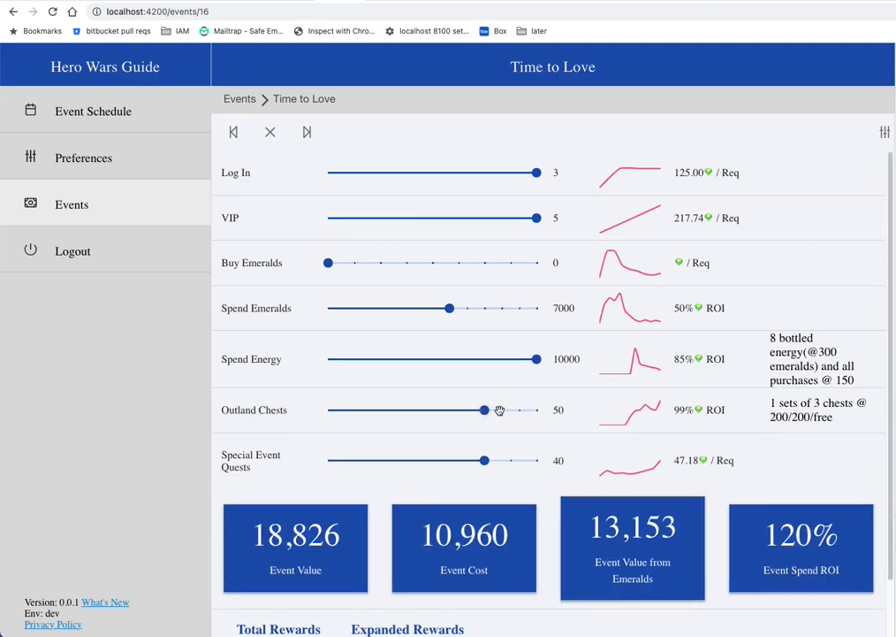
left_click_drag(482, 409, 522, 409)
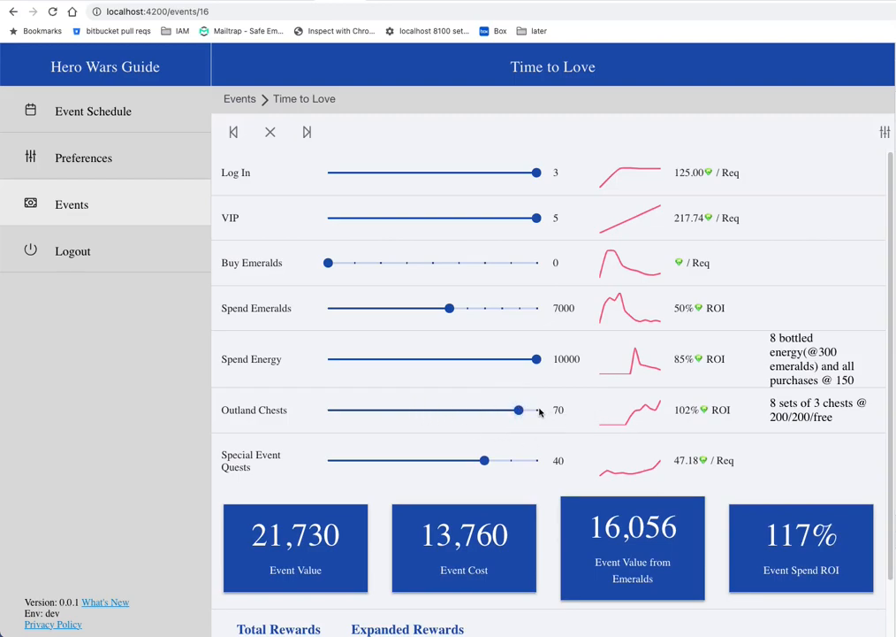
left_click_drag(520, 409, 535, 410)
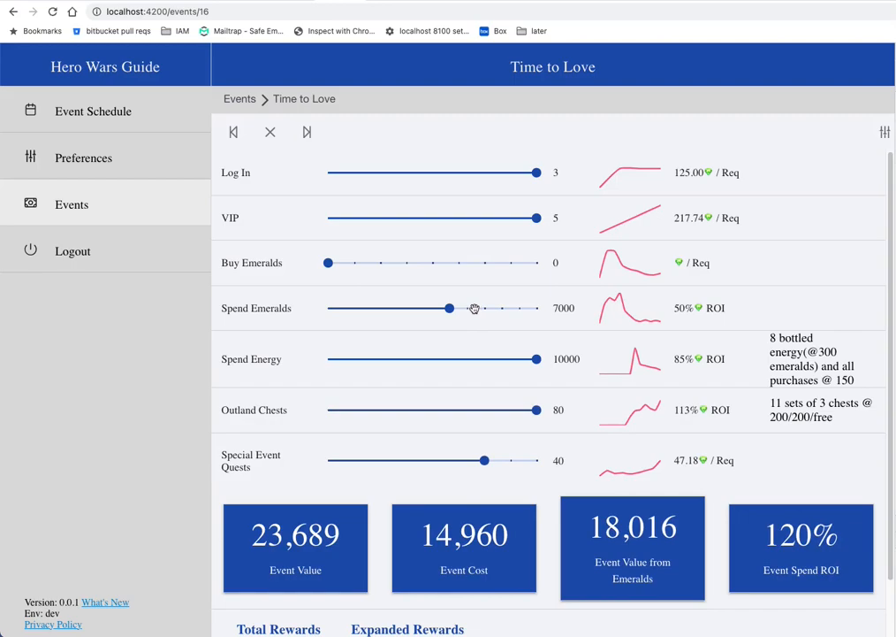
left_click_drag(454, 308, 466, 308)
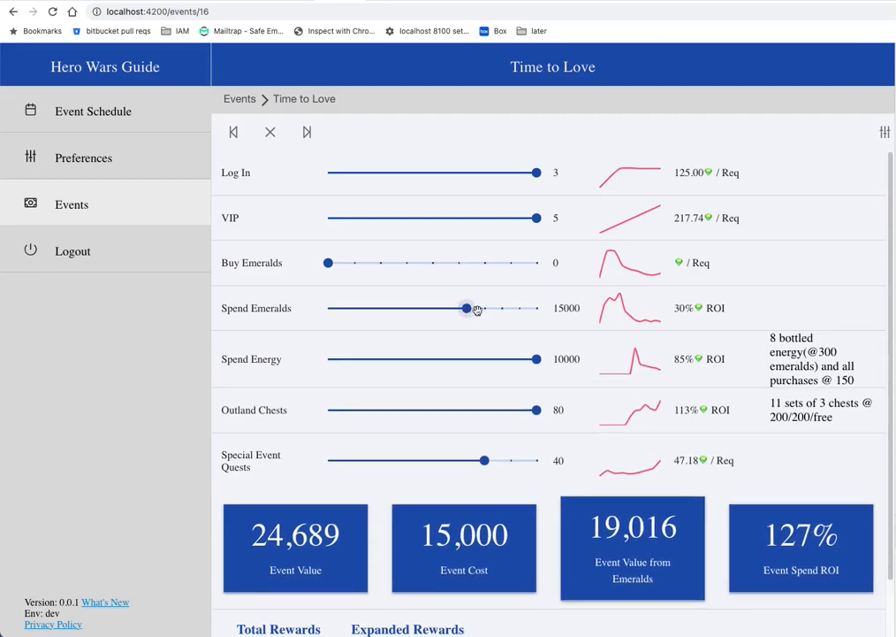
mouse_move(476, 310)
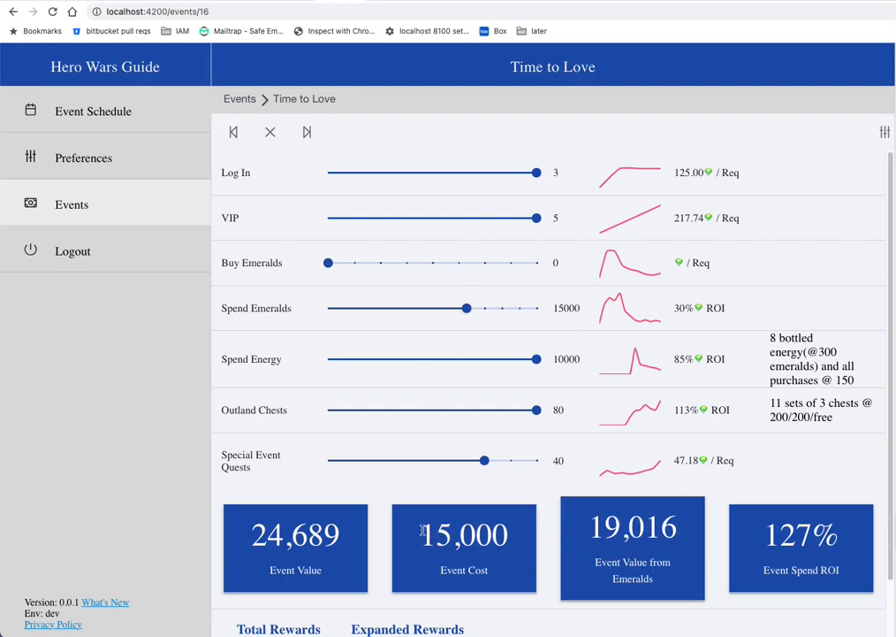
mouse_move(418, 536)
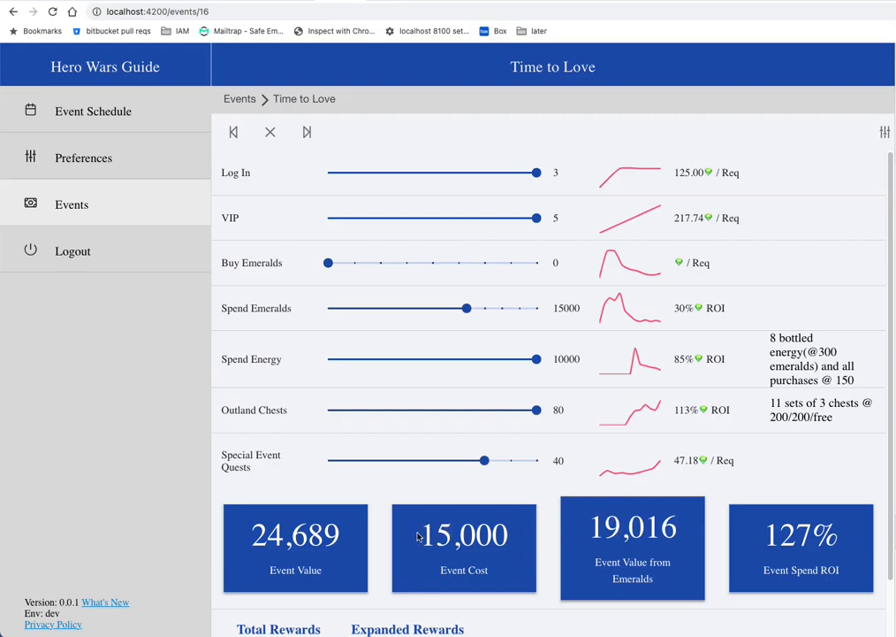
mouse_move(538, 383)
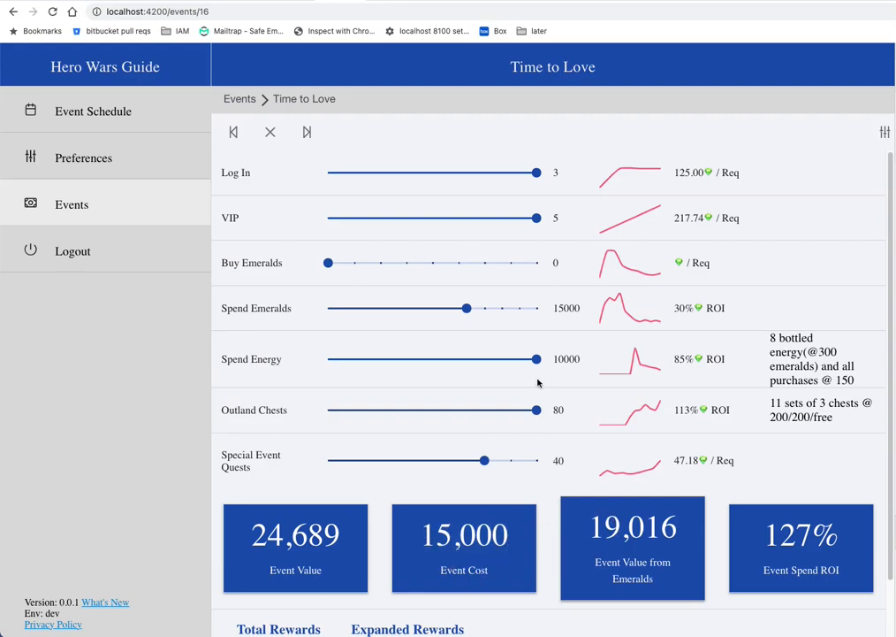
scroll("down", 3)
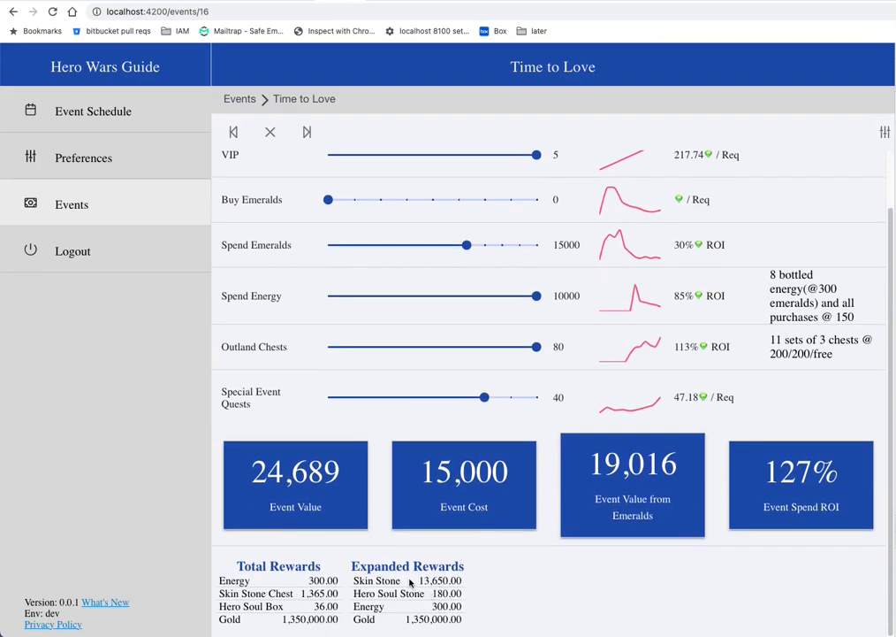
double_click(441, 580)
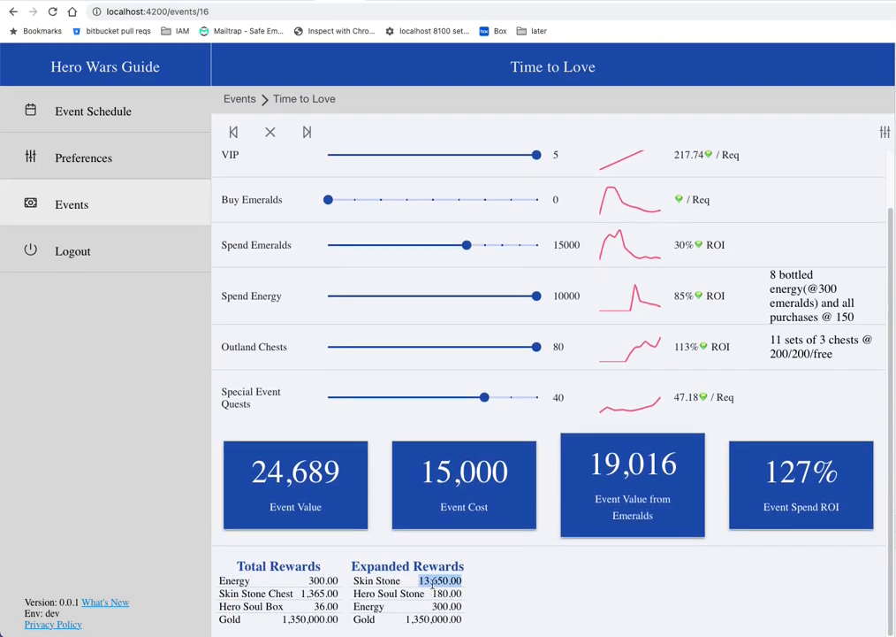
mouse_move(666, 536)
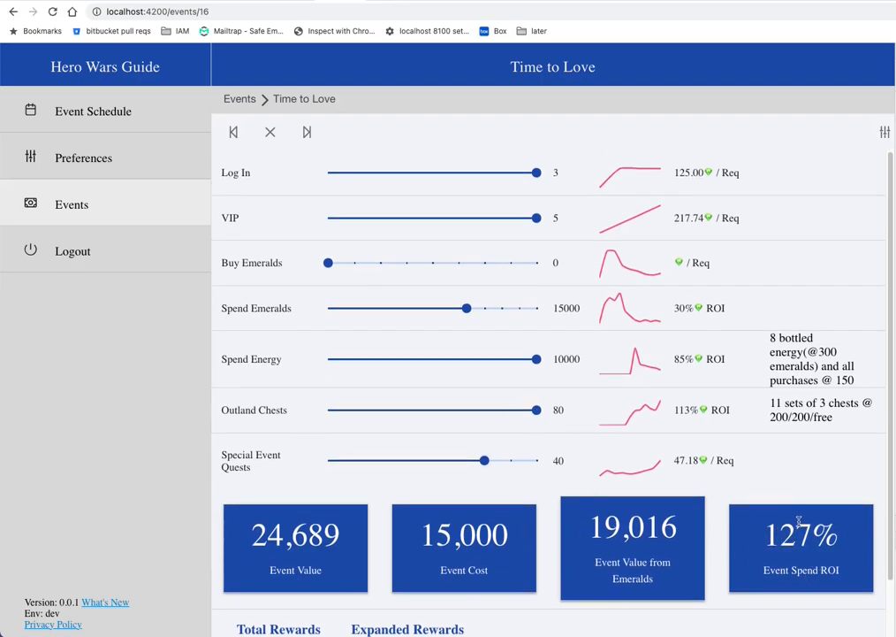
mouse_move(799, 528)
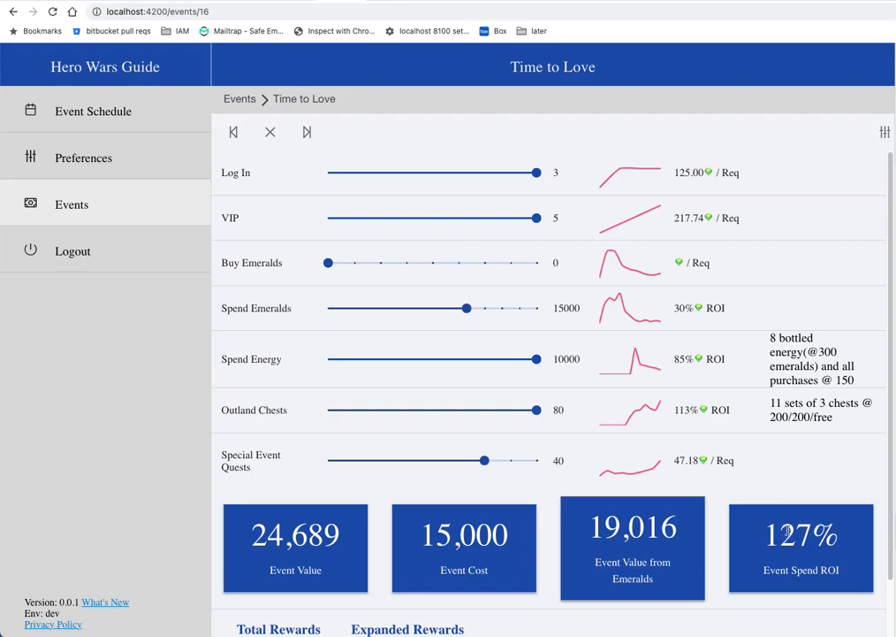
mouse_move(491, 431)
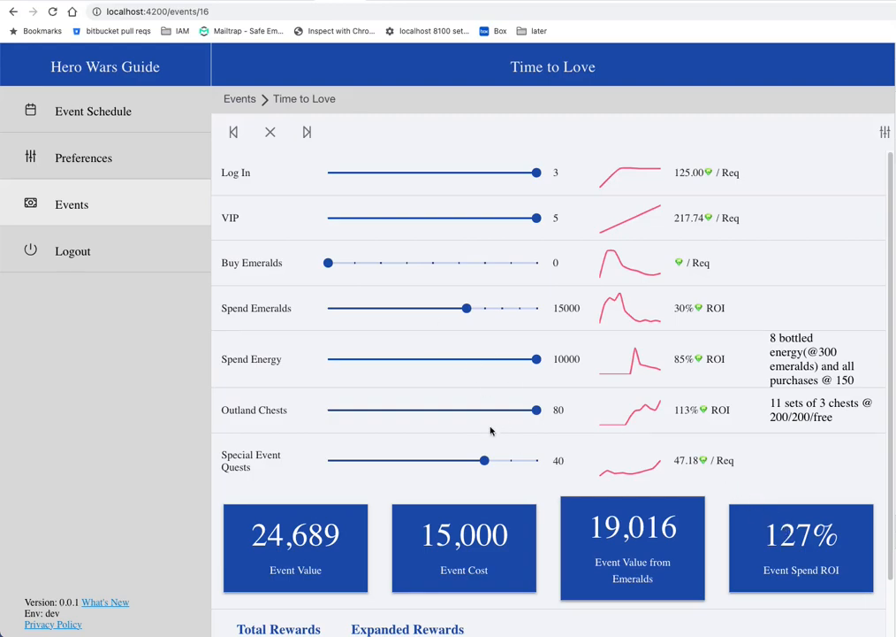
mouse_move(464, 433)
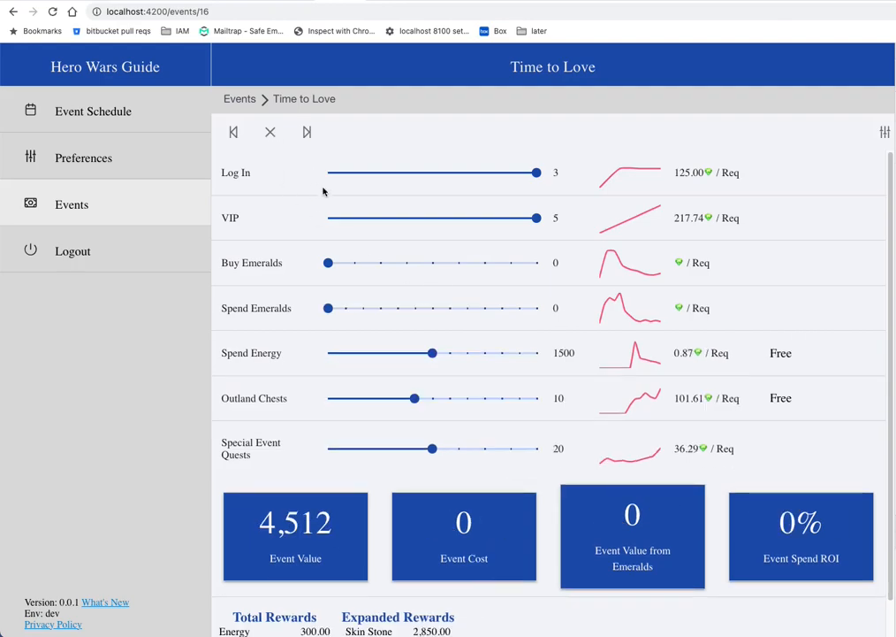
Step: Lower Spend Emeralds to 500, giving a 690 event cost and 224% ROI
left_click_drag(432, 353, 449, 353)
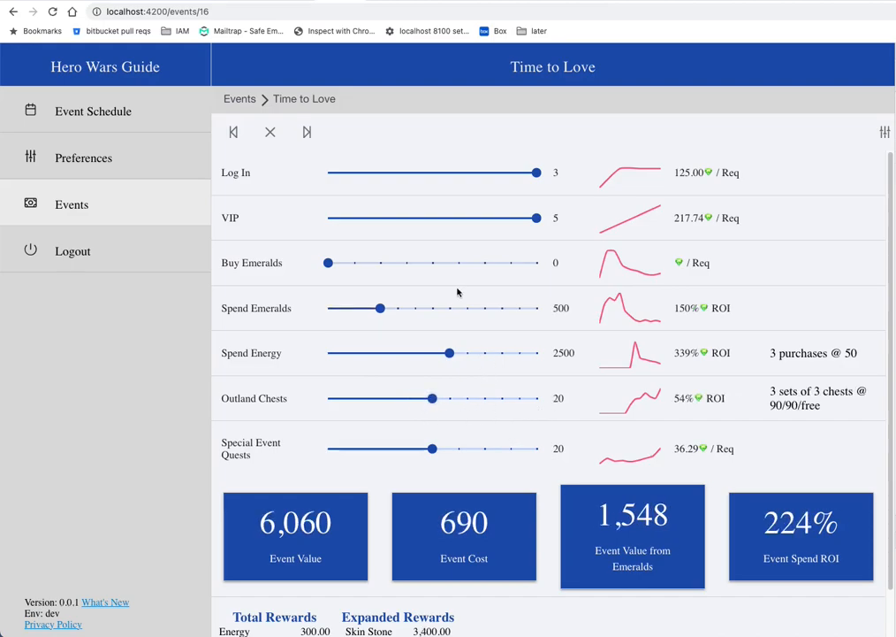
mouse_move(471, 307)
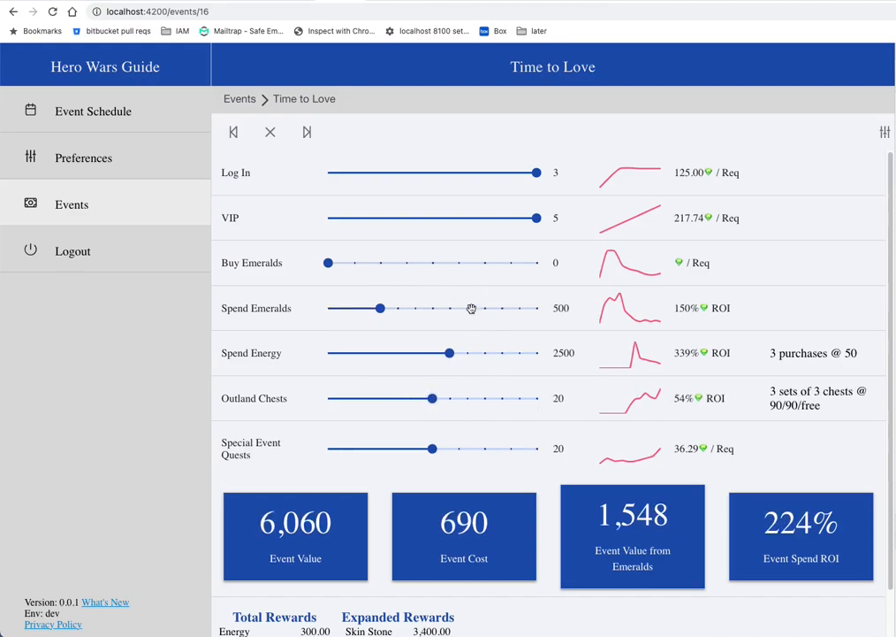
mouse_move(556, 311)
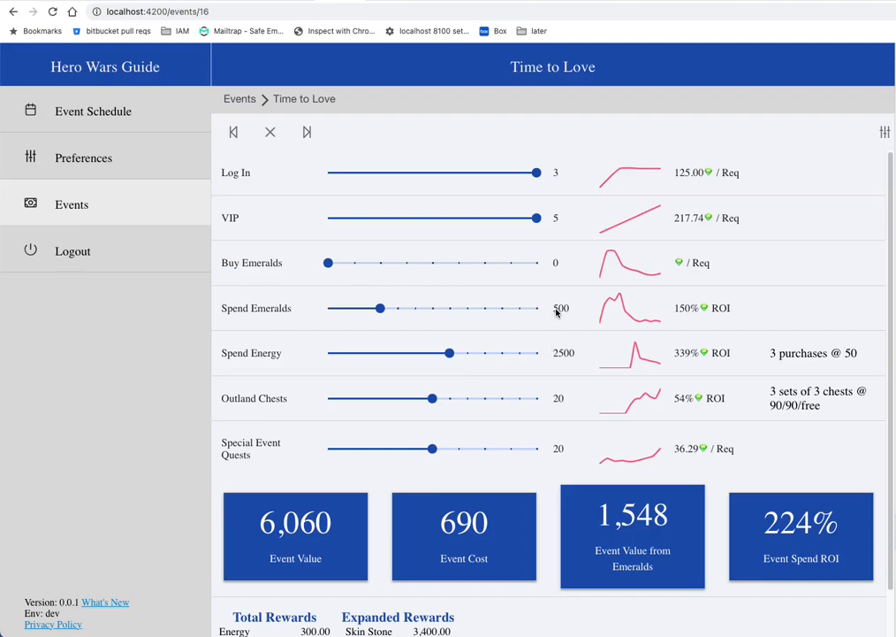
mouse_move(564, 319)
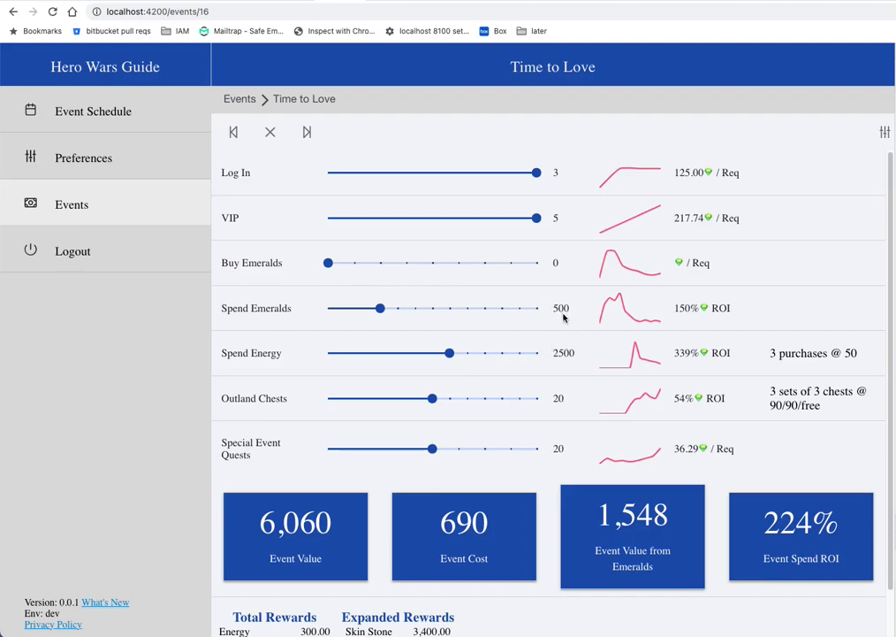
mouse_move(552, 301)
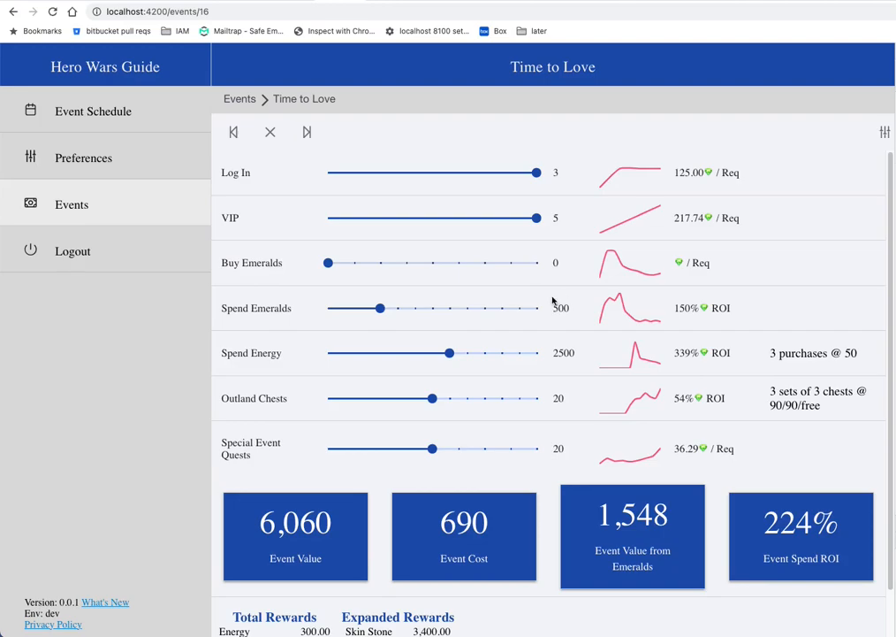
mouse_move(558, 310)
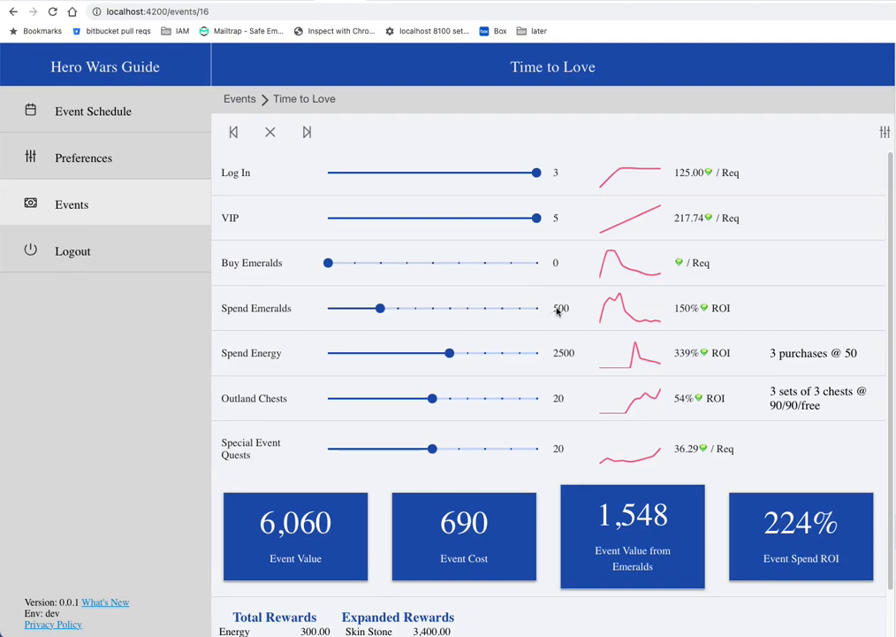
mouse_move(558, 321)
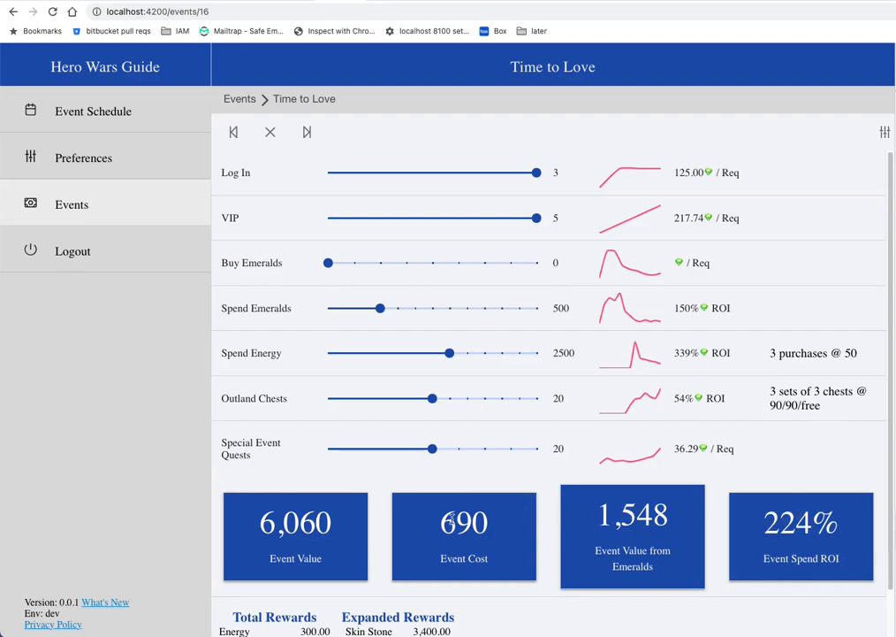
mouse_move(463, 486)
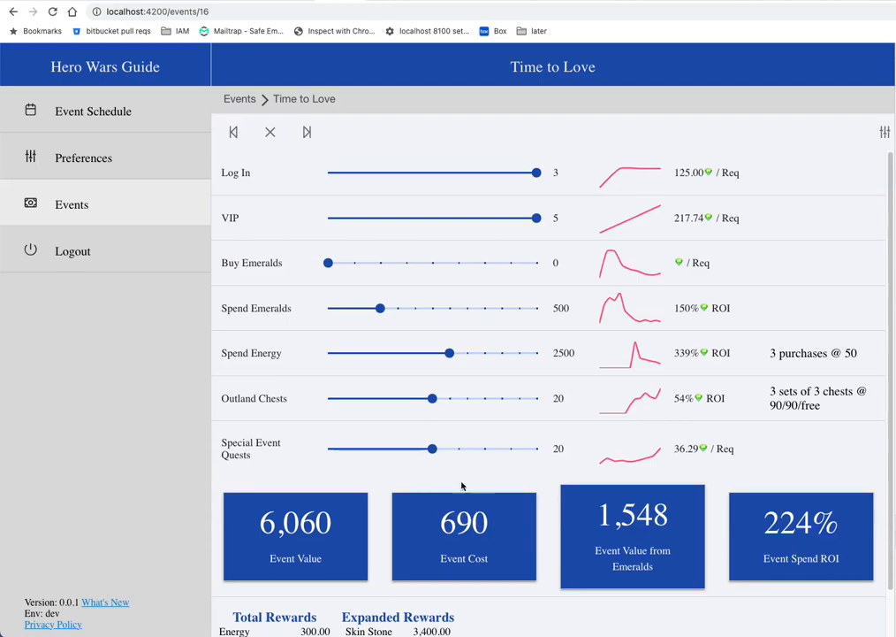
mouse_move(403, 311)
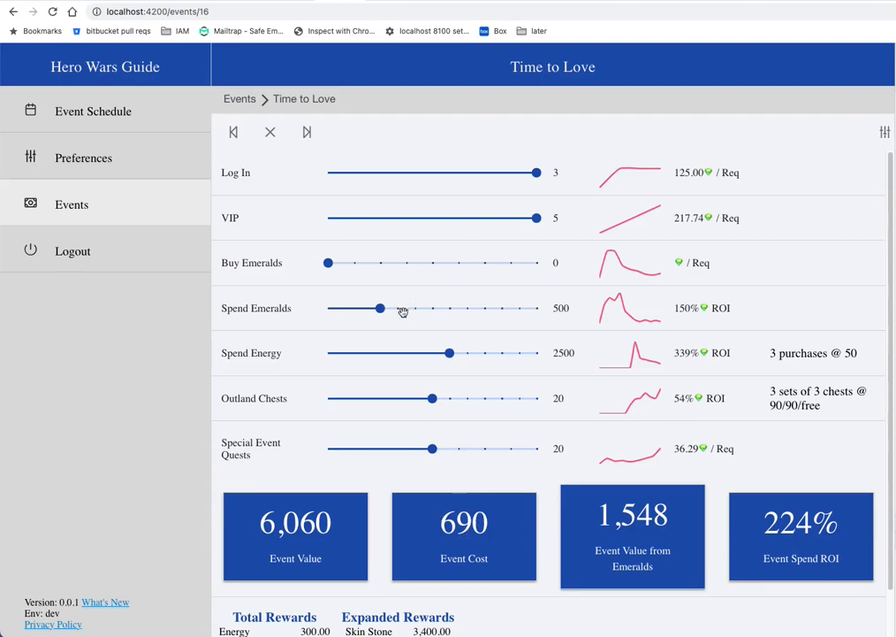
Step: Raise Spend Emeralds to 750 for 273% ROI, then open and close event configuration
left_click_drag(382, 307, 397, 308)
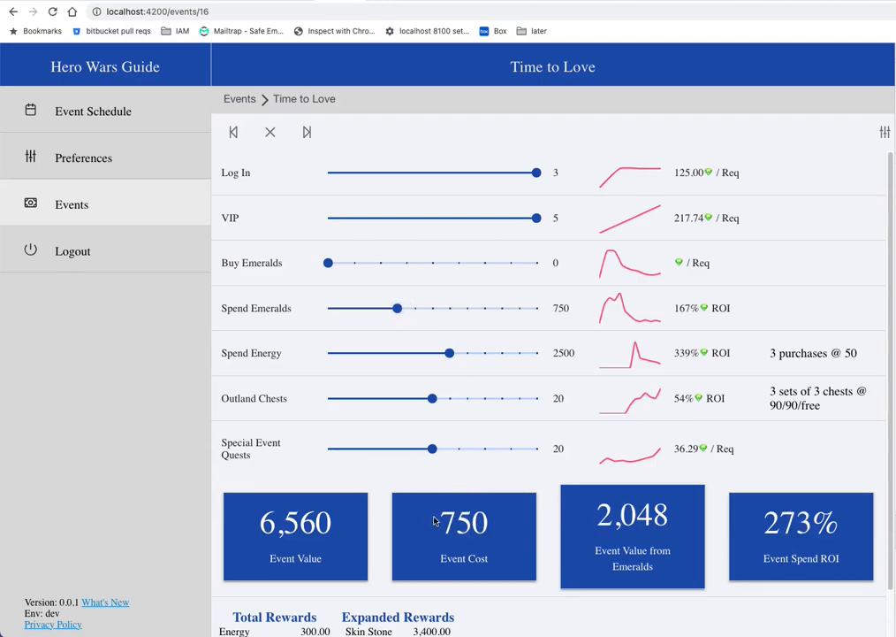
mouse_move(779, 520)
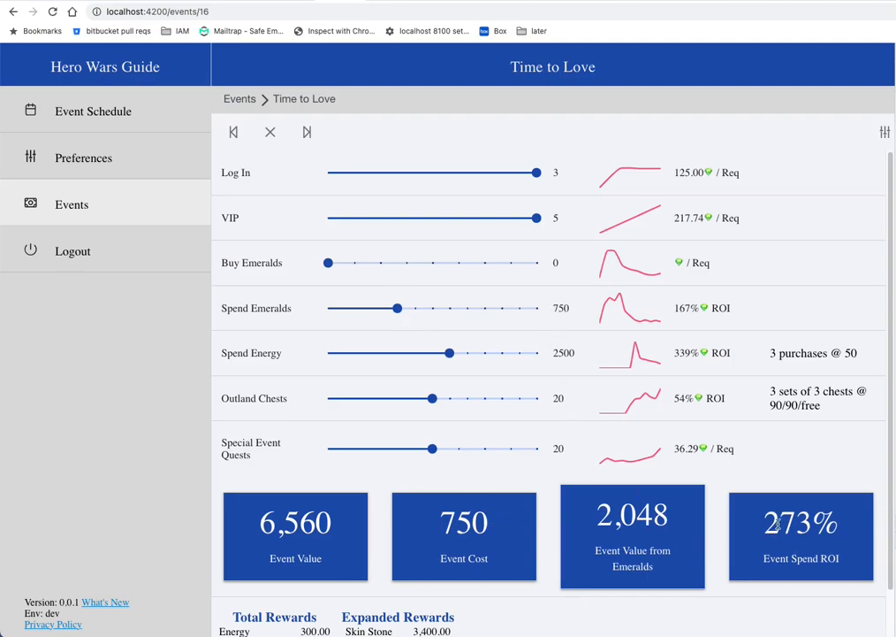
mouse_move(717, 532)
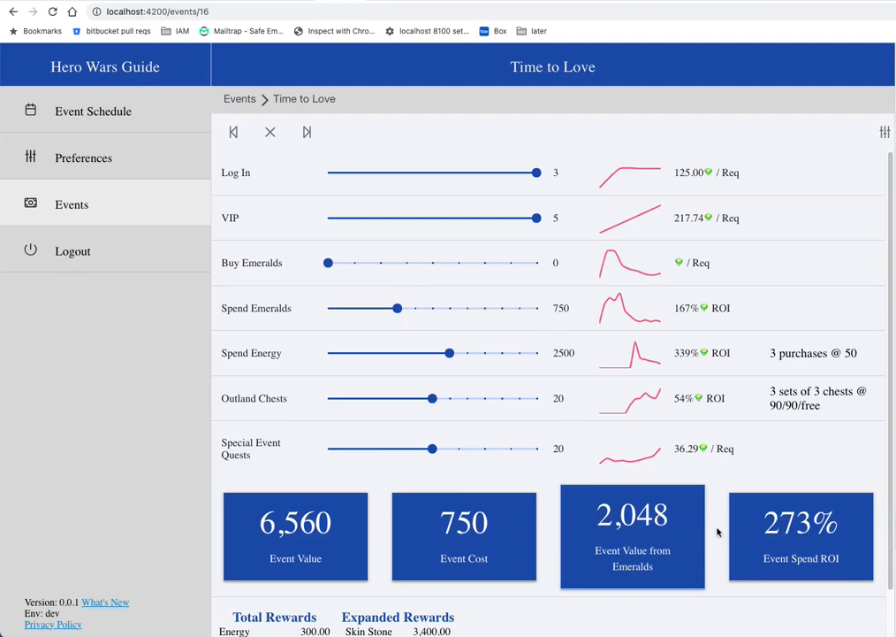
double_click(463, 522)
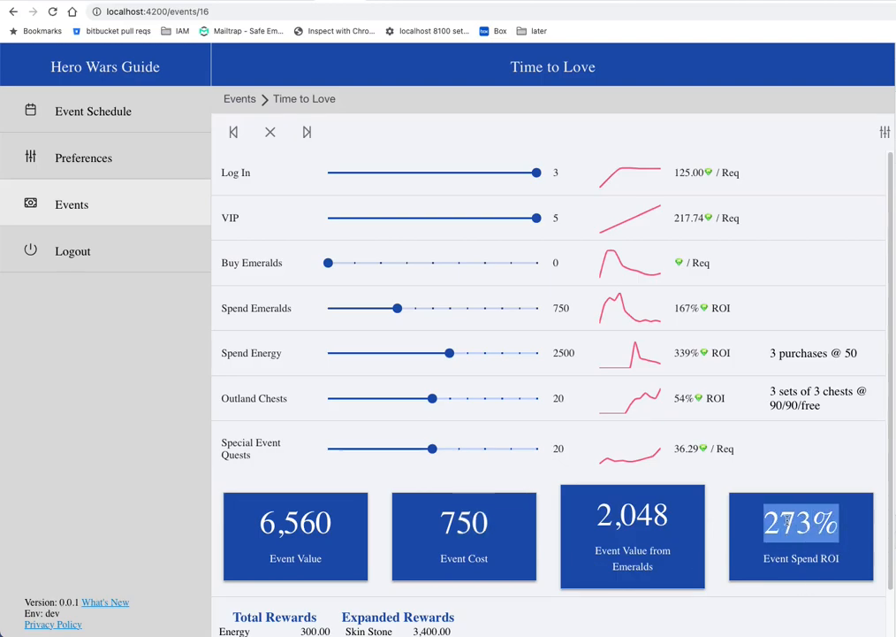
mouse_move(781, 492)
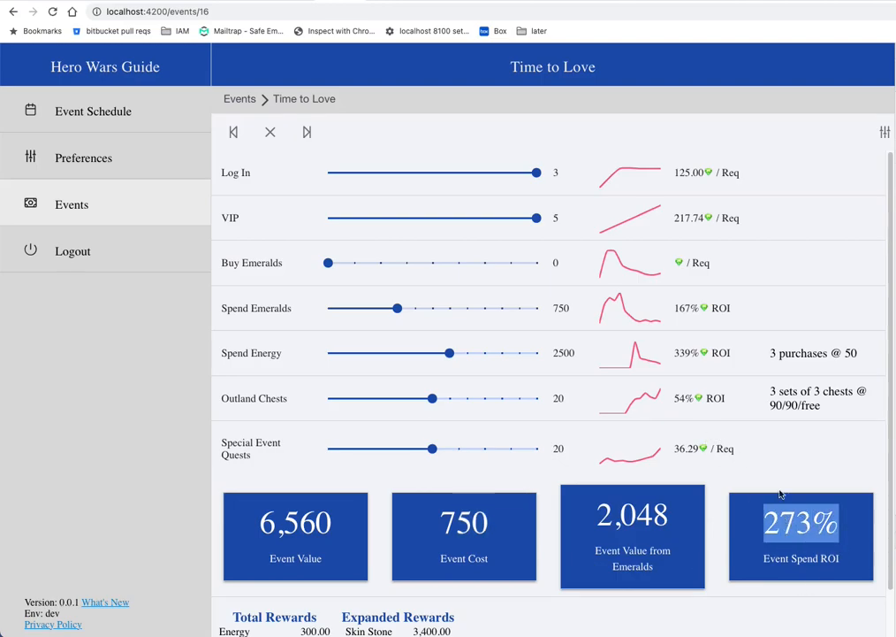
mouse_move(798, 466)
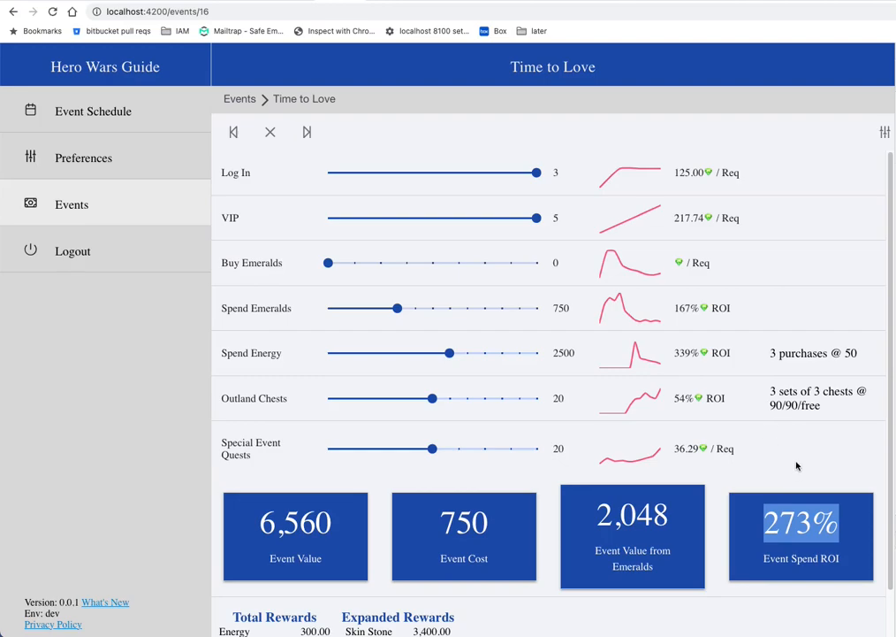
mouse_move(785, 475)
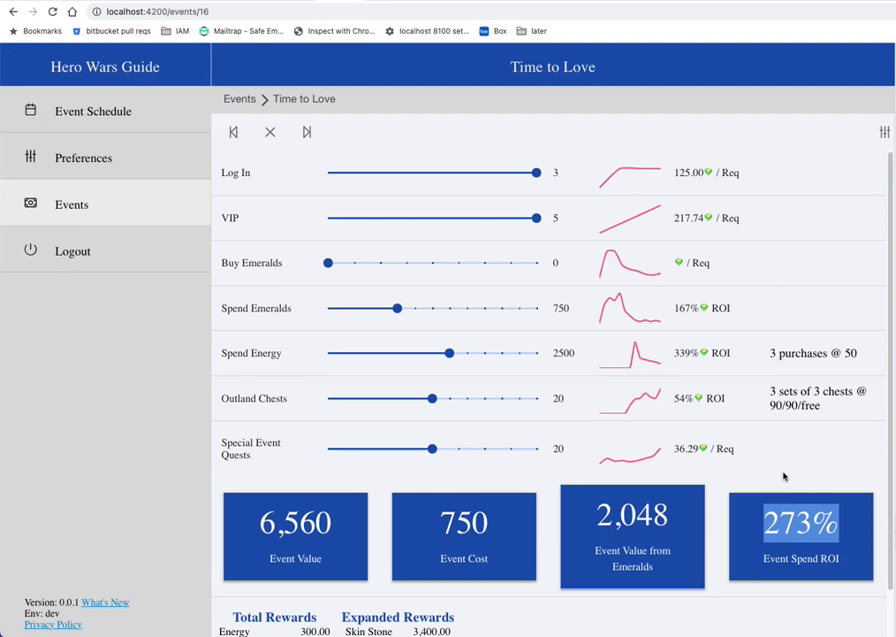
mouse_move(781, 477)
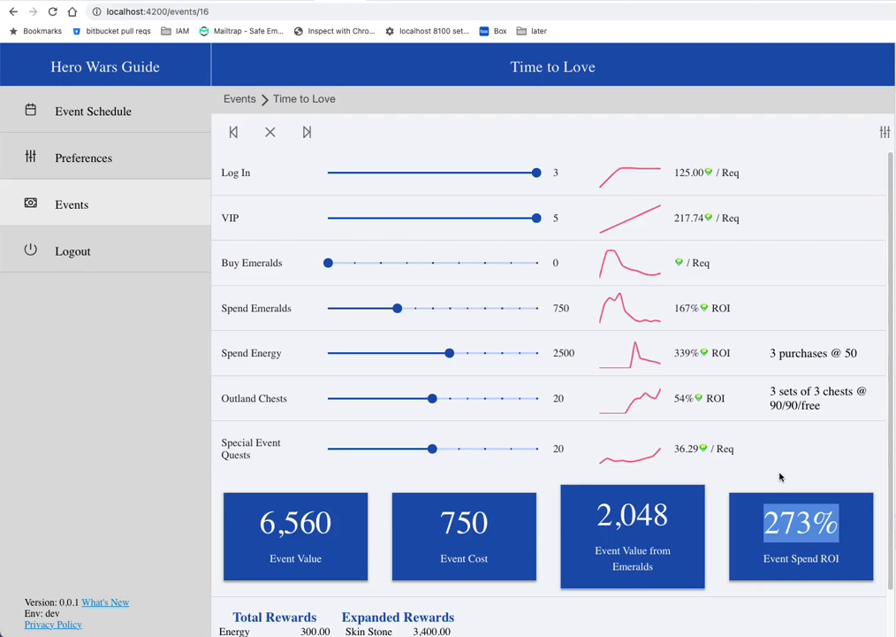
mouse_move(781, 461)
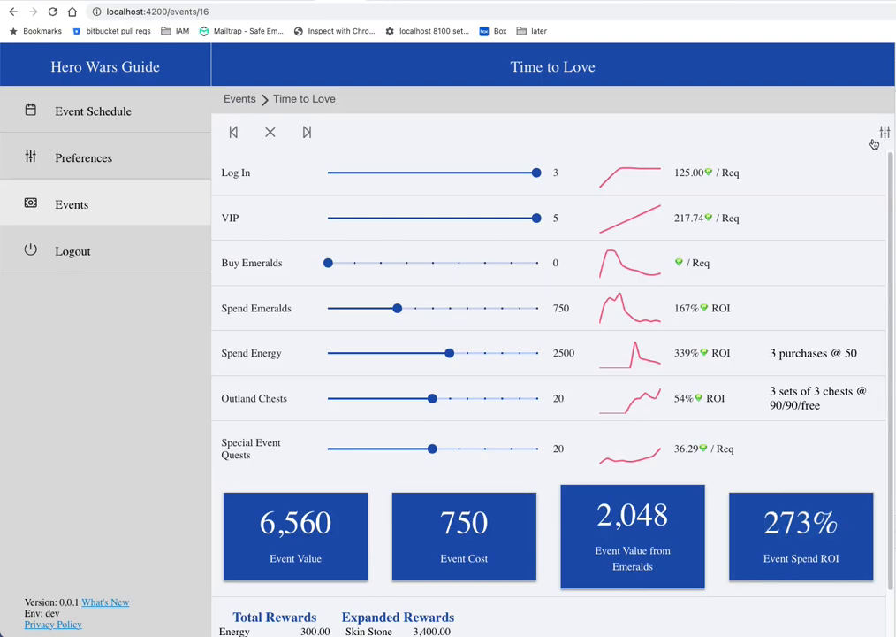
left_click(883, 131)
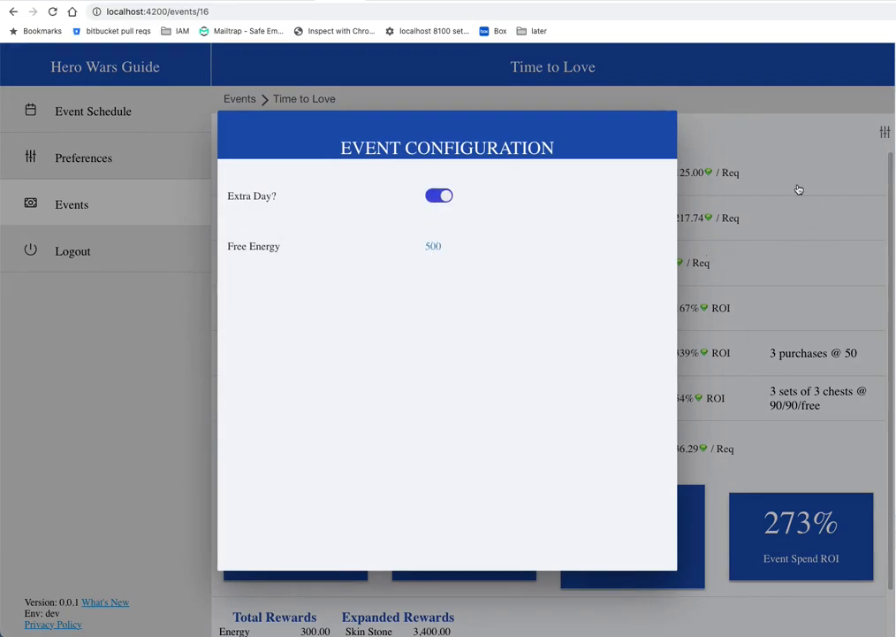
left_click(270, 132)
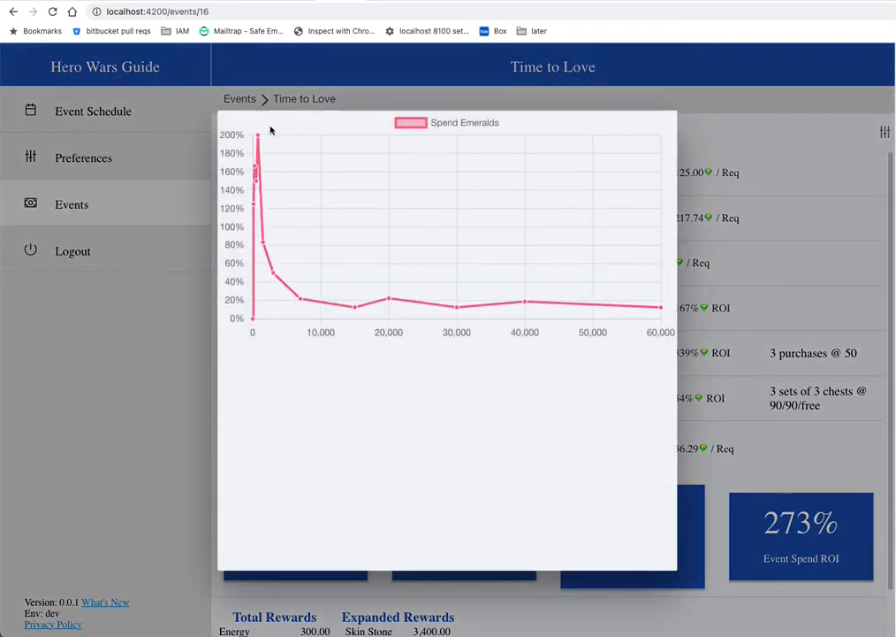
mouse_move(300, 303)
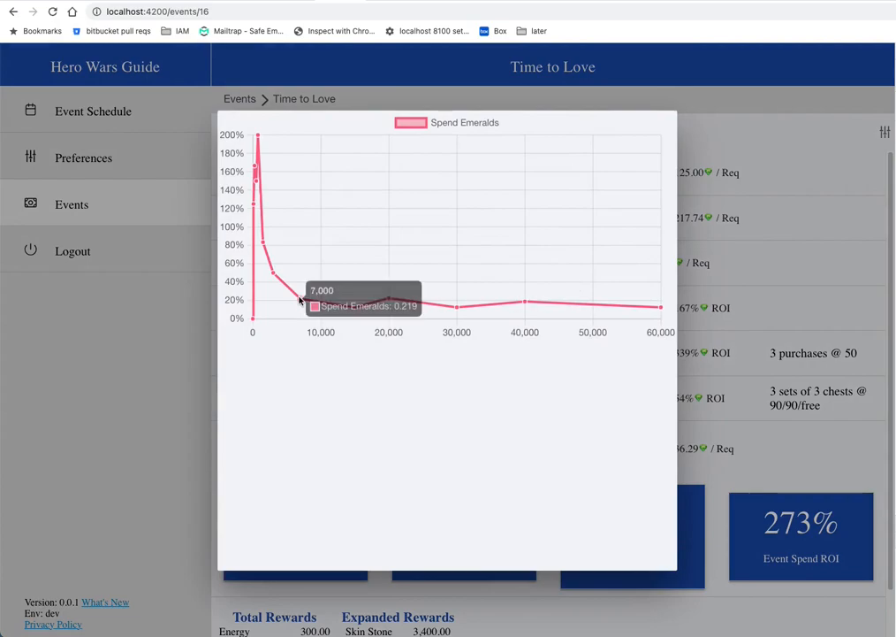
mouse_move(382, 228)
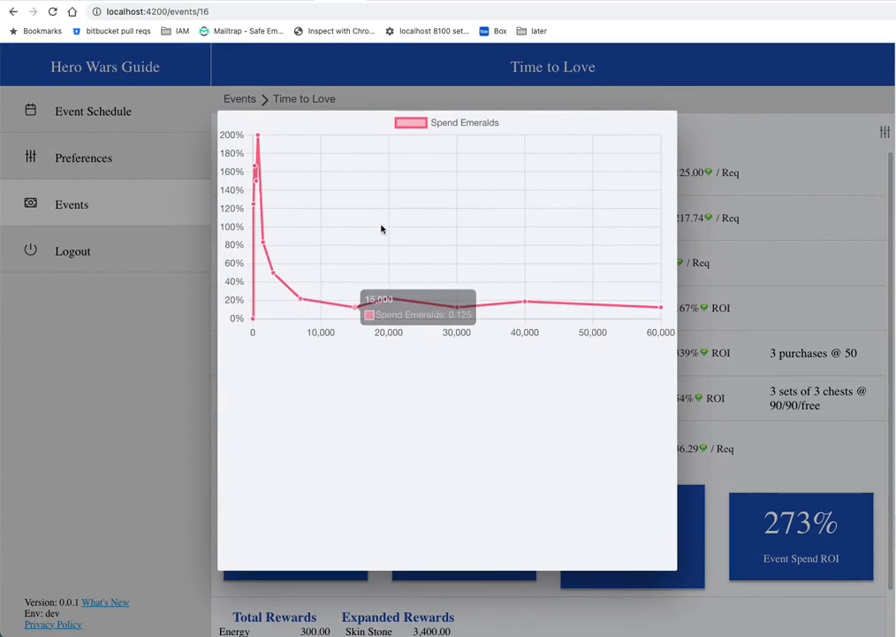
mouse_move(542, 300)
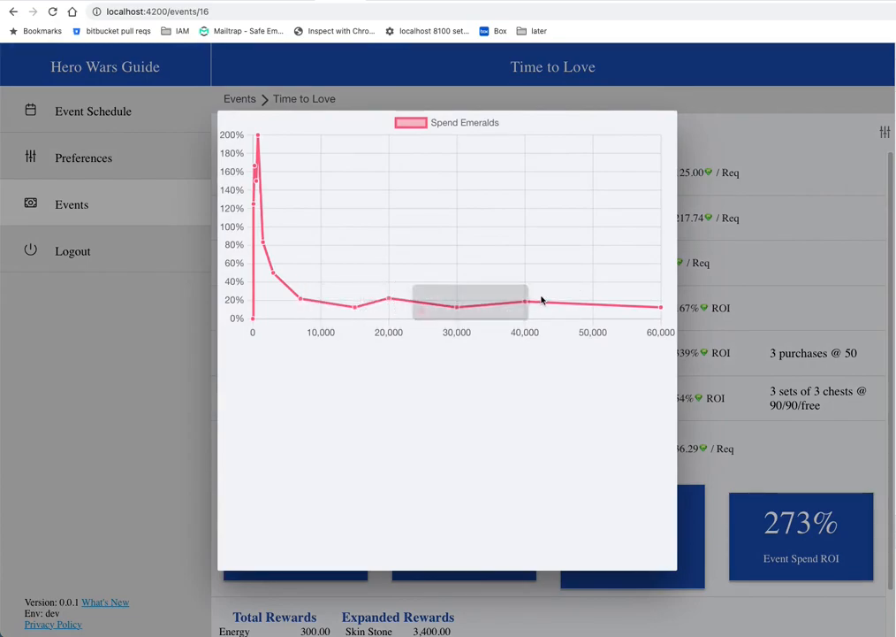
mouse_move(259, 132)
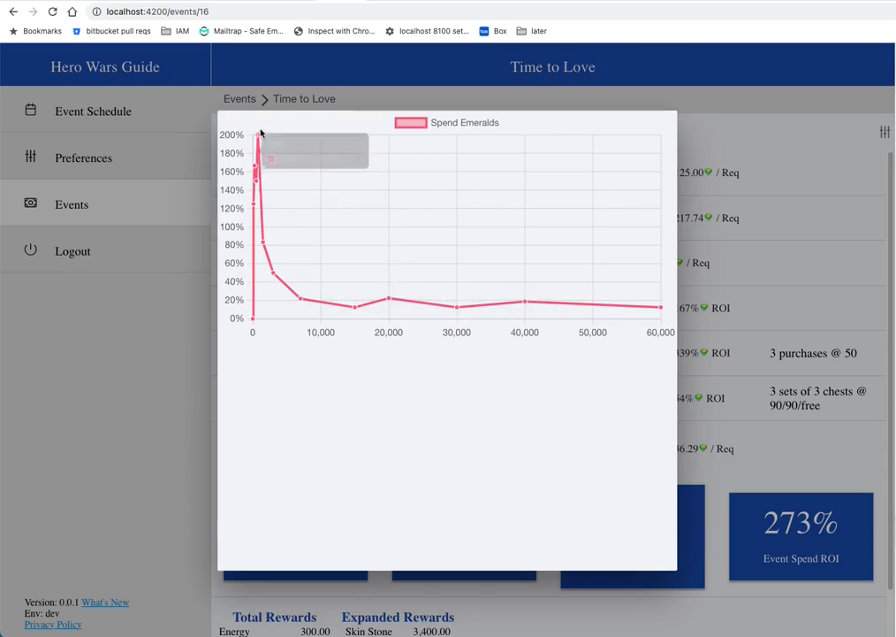
mouse_move(259, 135)
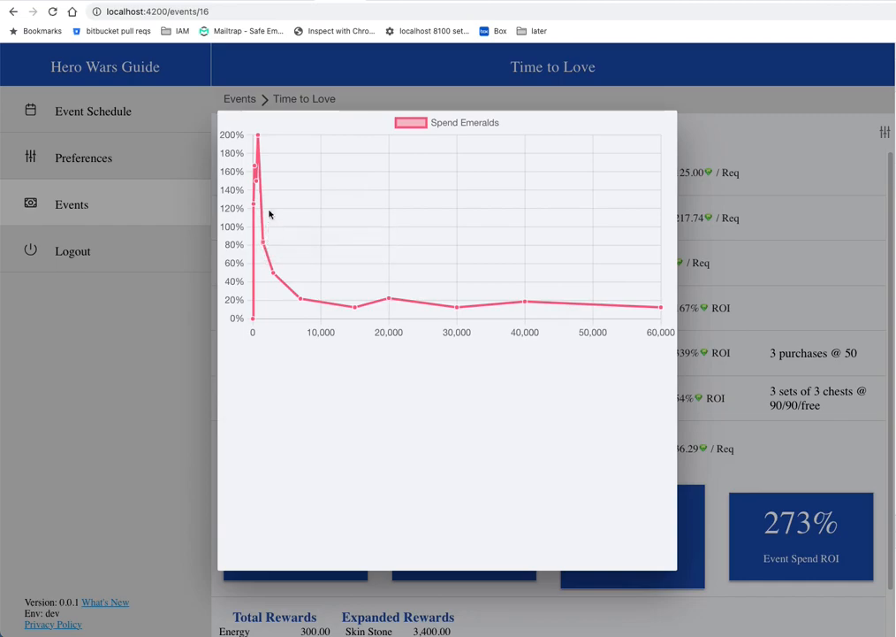
mouse_move(256, 161)
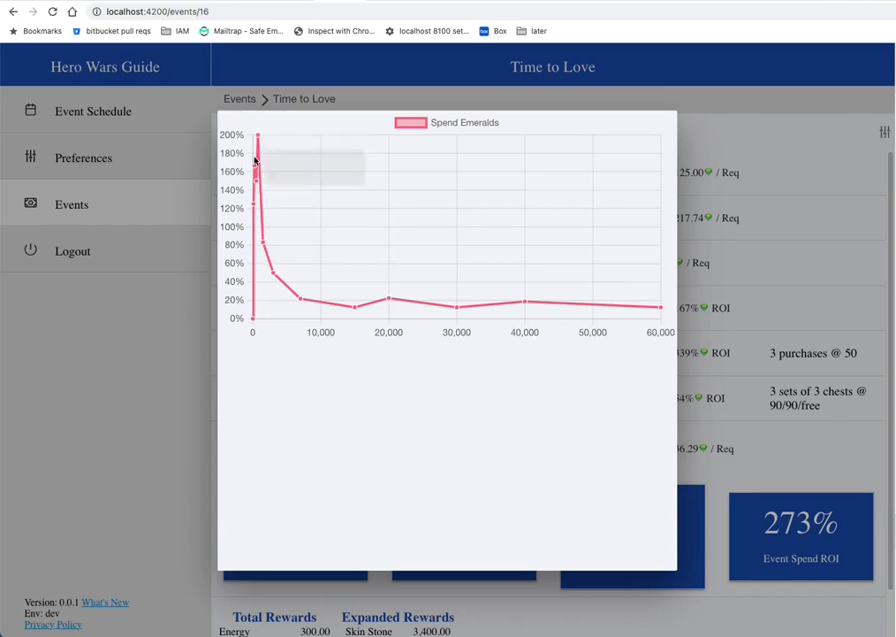
mouse_move(259, 140)
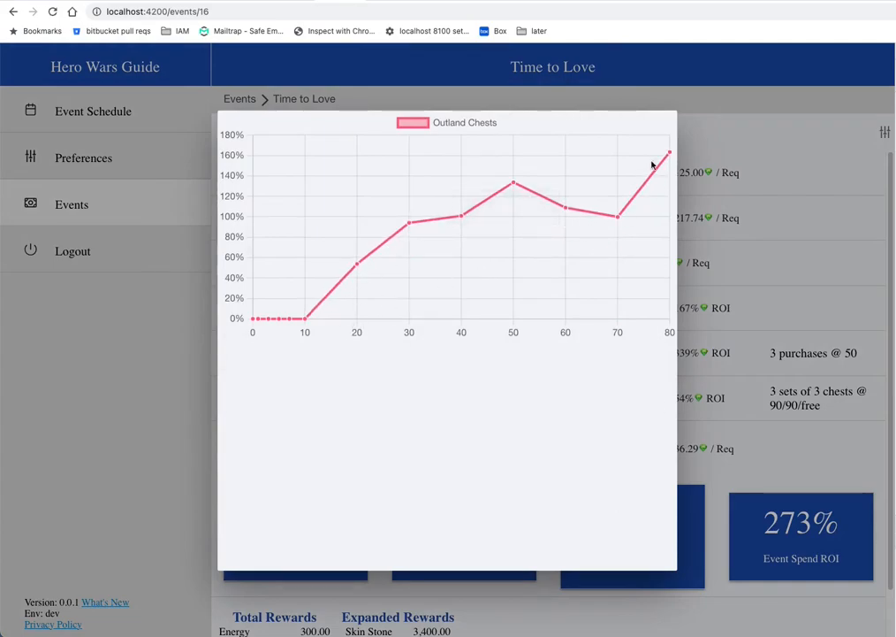
mouse_move(237, 231)
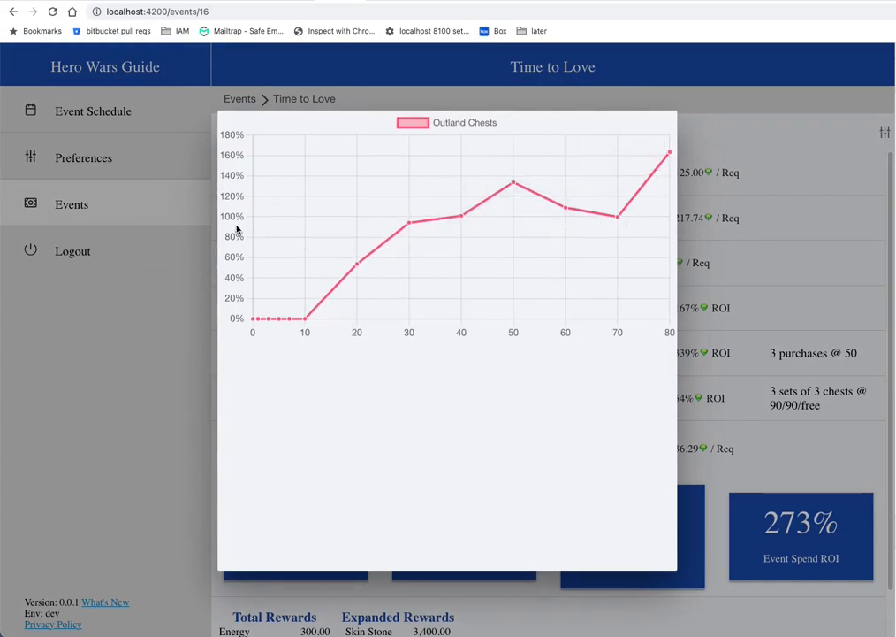
mouse_move(408, 224)
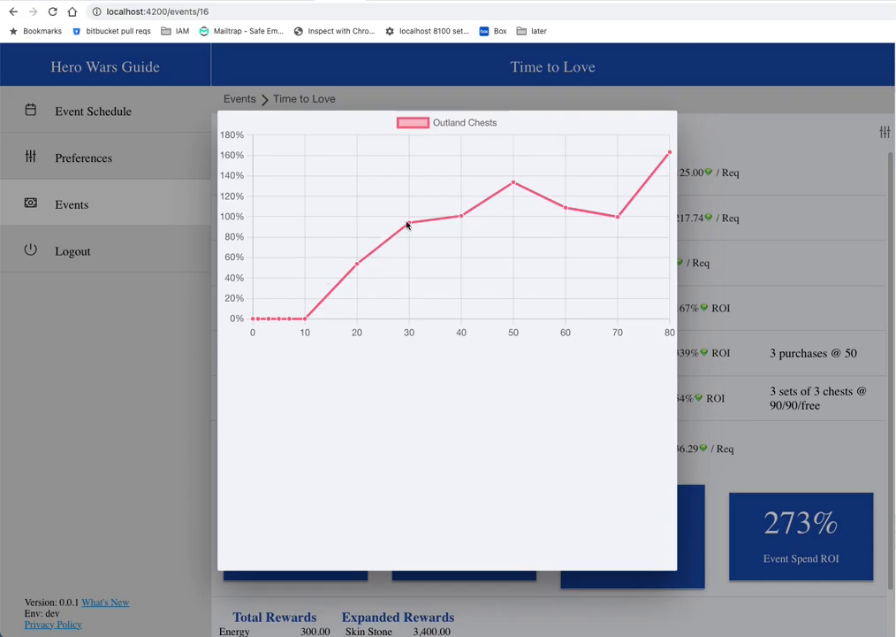
mouse_move(494, 240)
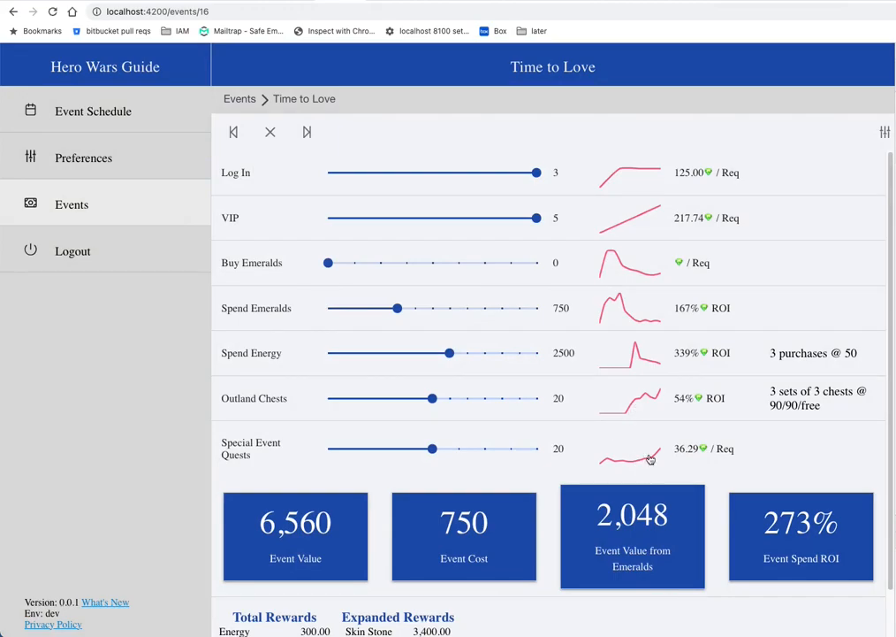
mouse_move(640, 453)
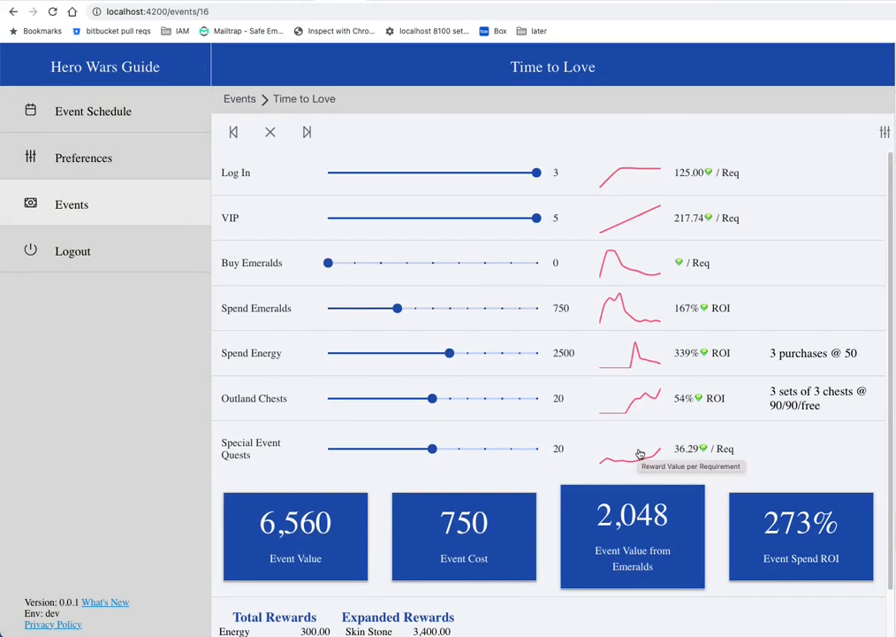